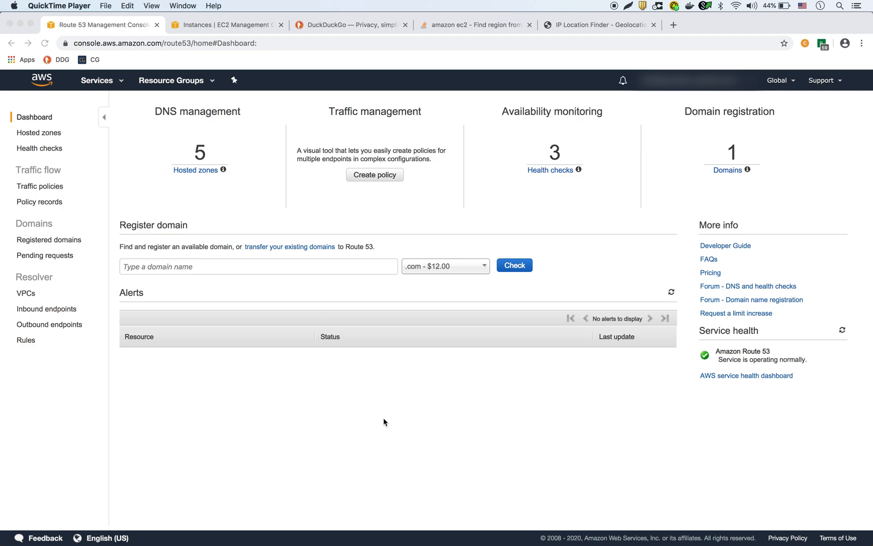
mouse_move(111, 152)
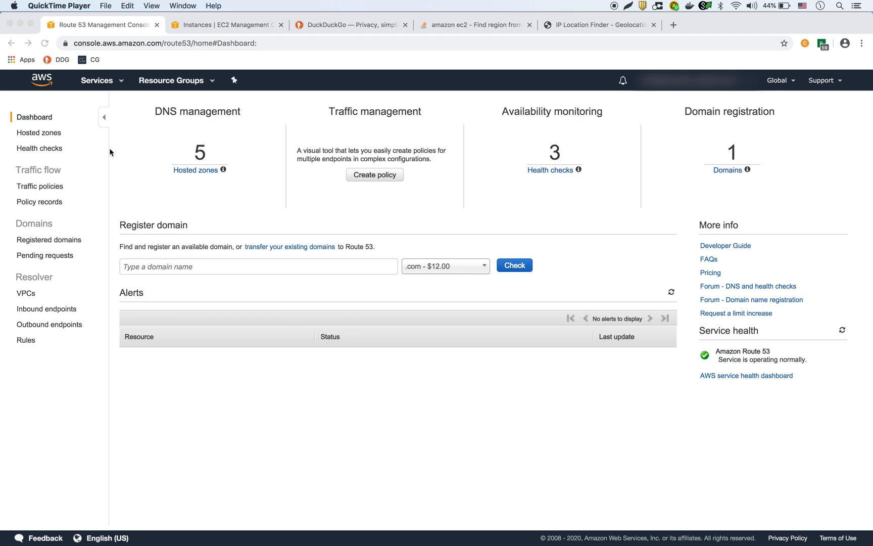
mouse_move(166, 124)
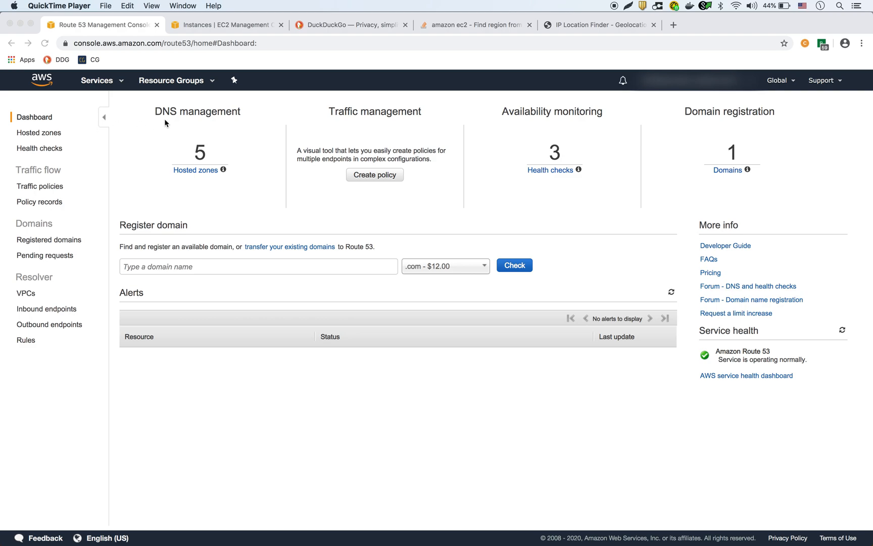
mouse_move(113, 97)
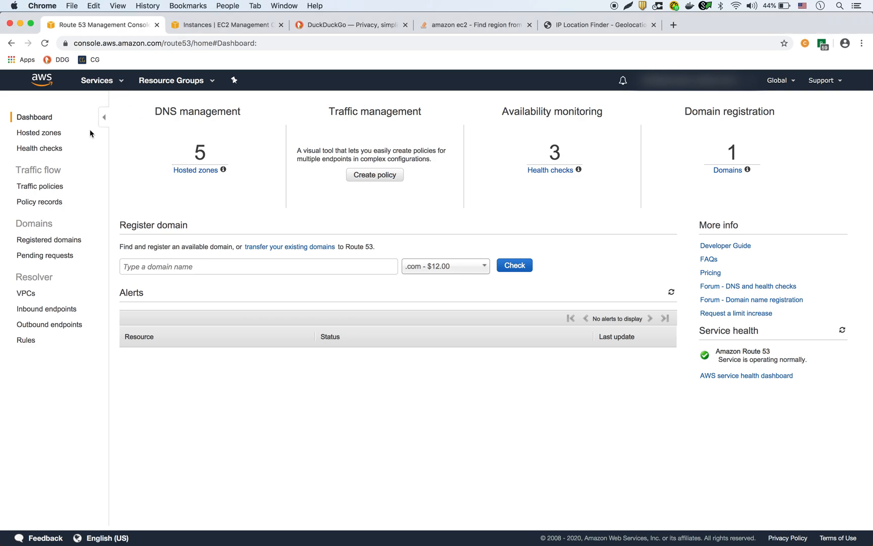
Step: Show the list of Route 53 hosted zones
click(39, 132)
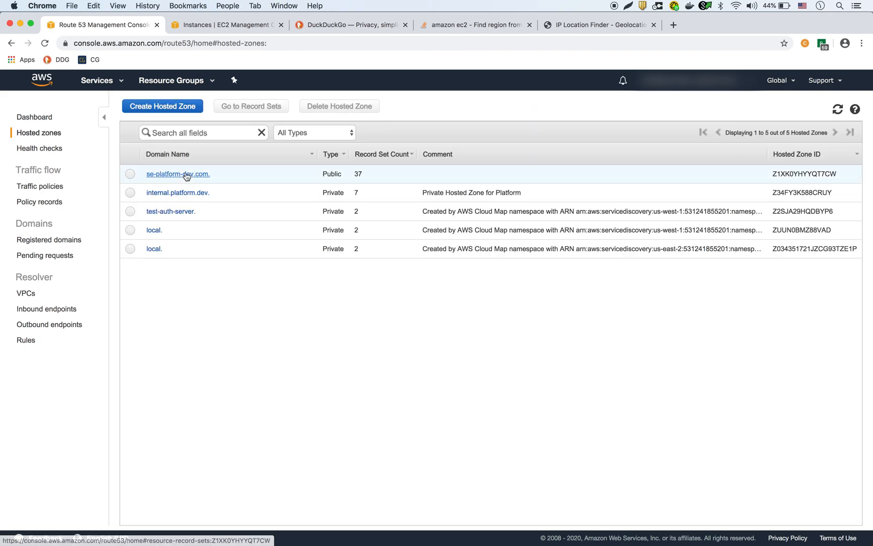
mouse_move(193, 177)
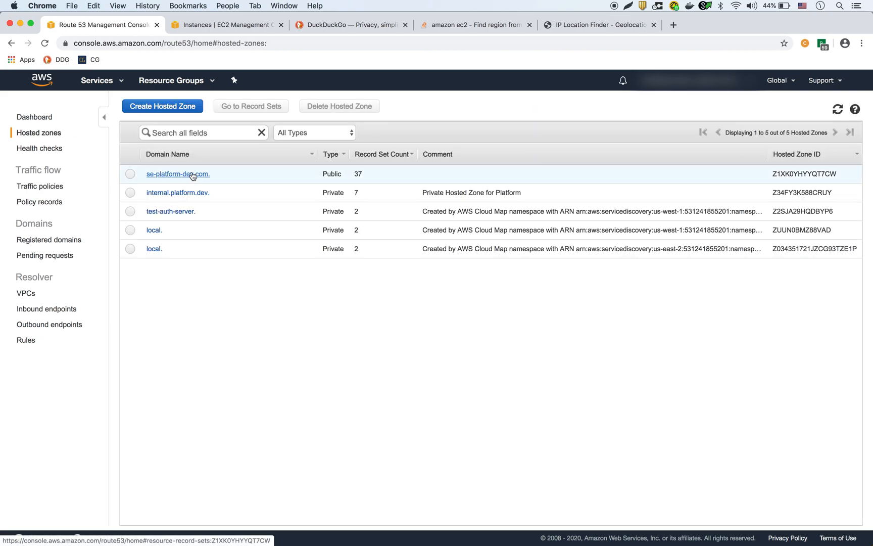
Step: Open the se-platform-dev.com zone and start a new record set named ttl-test
click(177, 174)
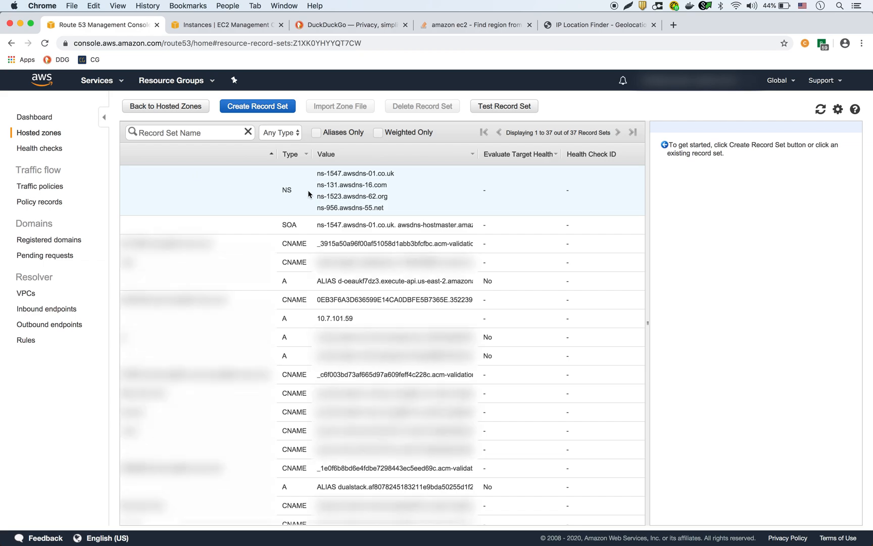
scroll(down, 3)
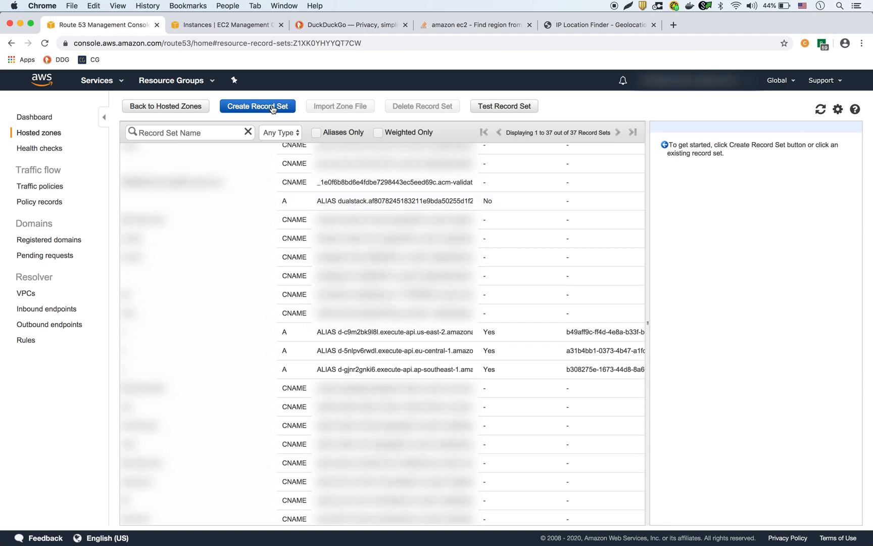
click(257, 106)
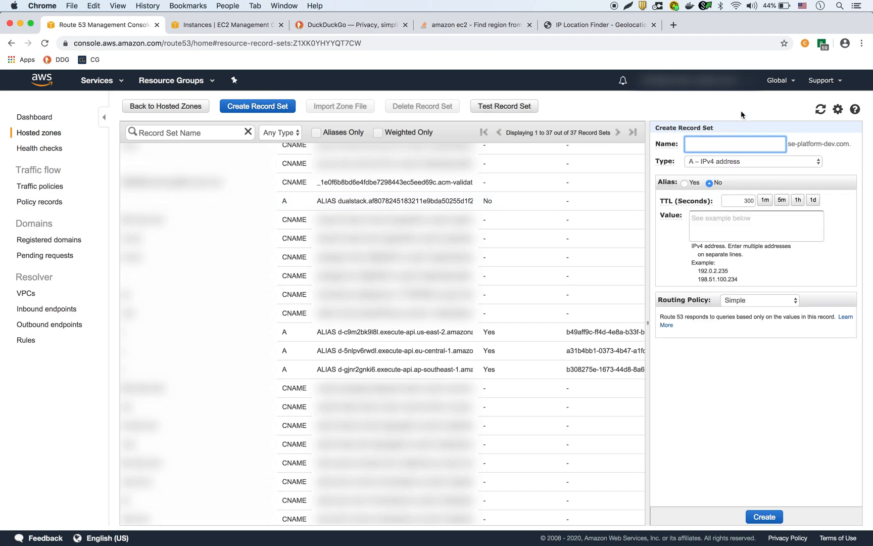
text(ttl-test)
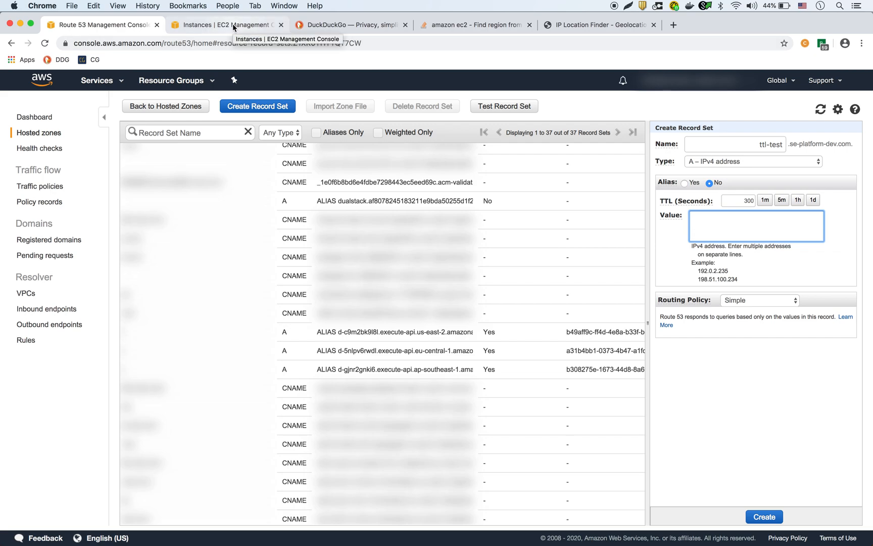
Step: Load test-route53-1a's public IP 54.90.178.108 in a spare browser tab
click(228, 24)
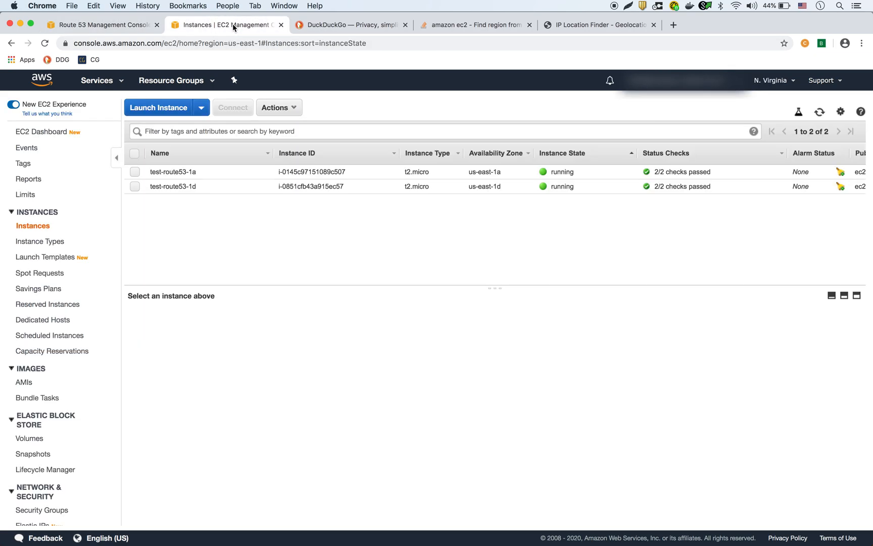
mouse_move(295, 210)
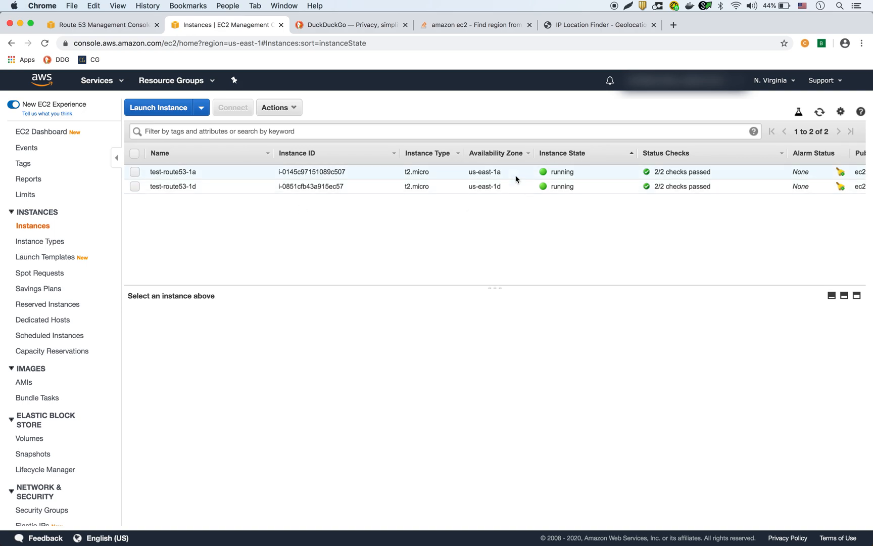
mouse_move(496, 186)
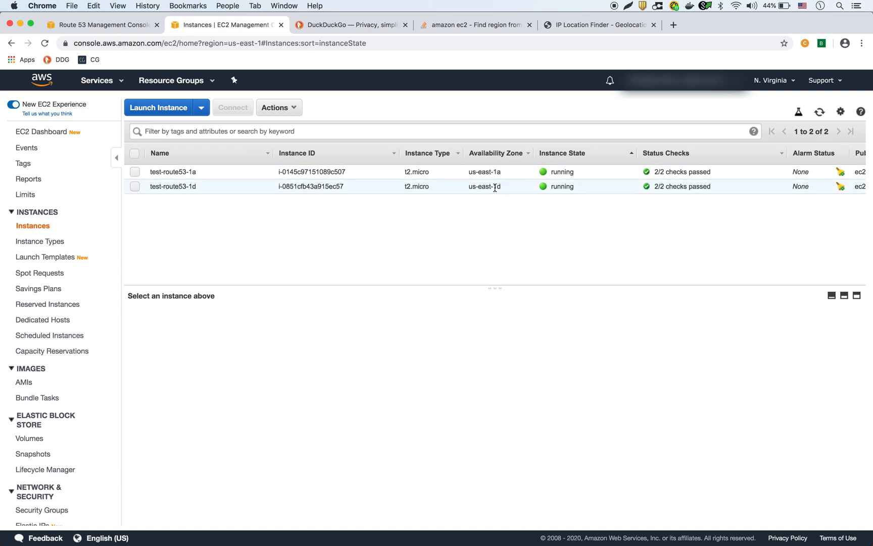
mouse_move(504, 196)
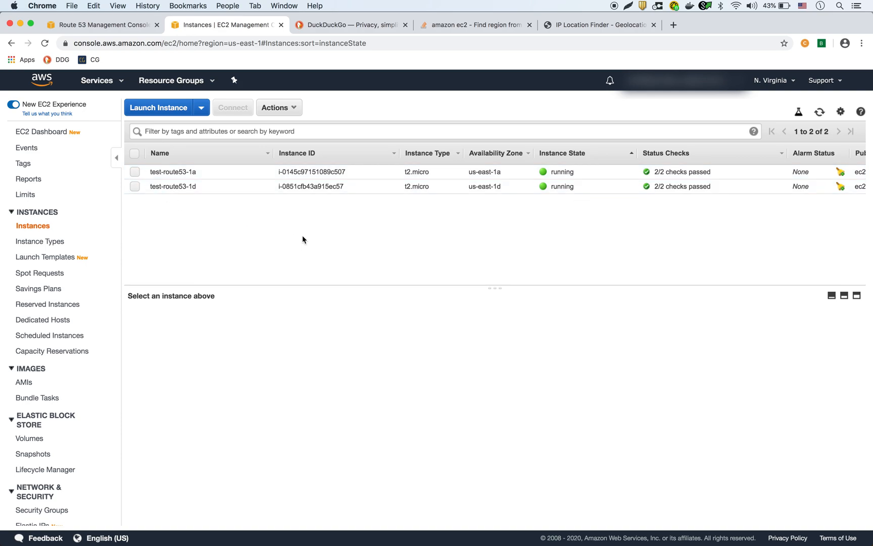
mouse_move(363, 223)
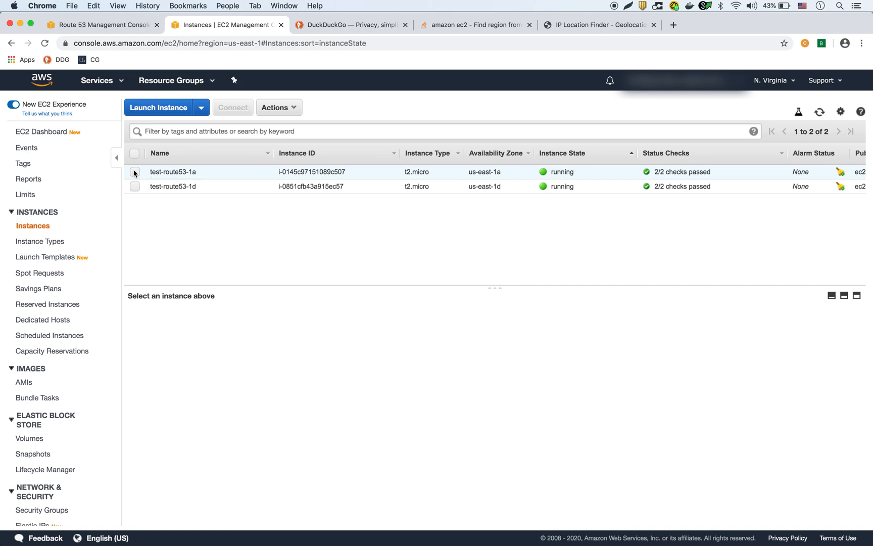
mouse_move(136, 175)
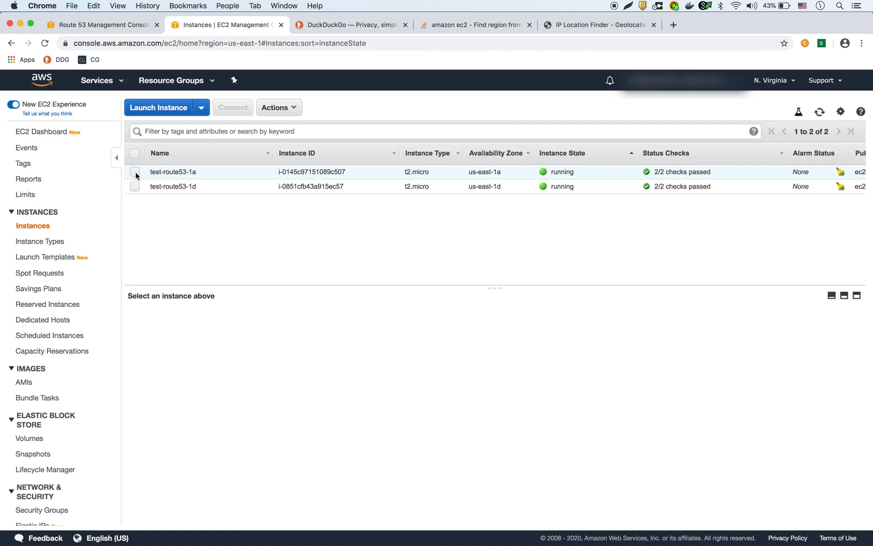
click(135, 172)
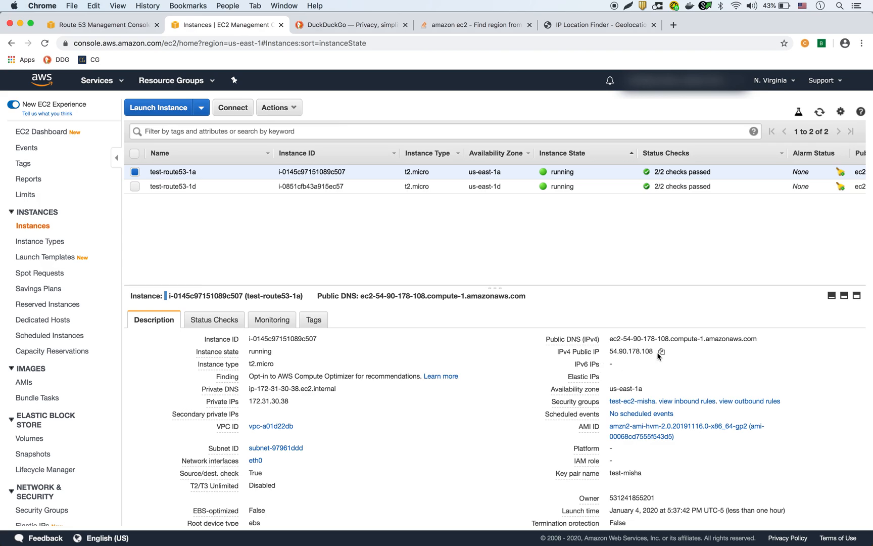
double_click(630, 352)
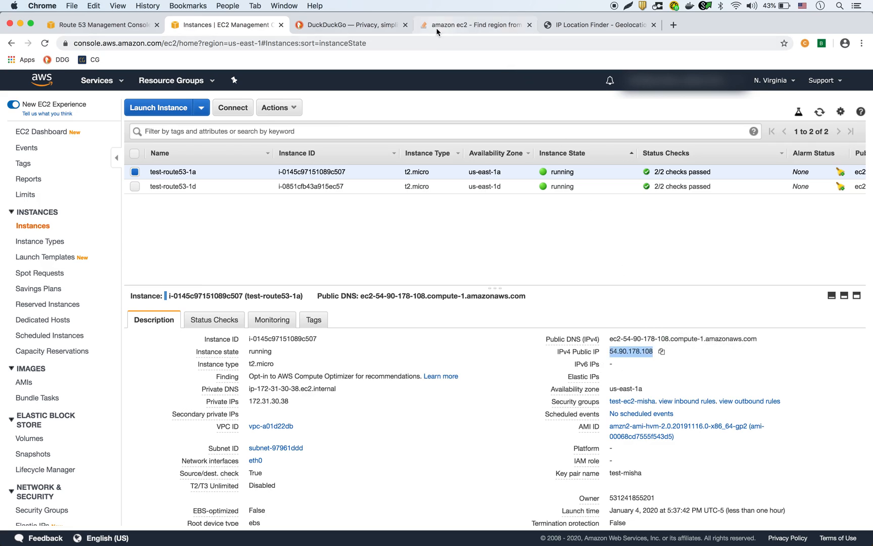
click(351, 24)
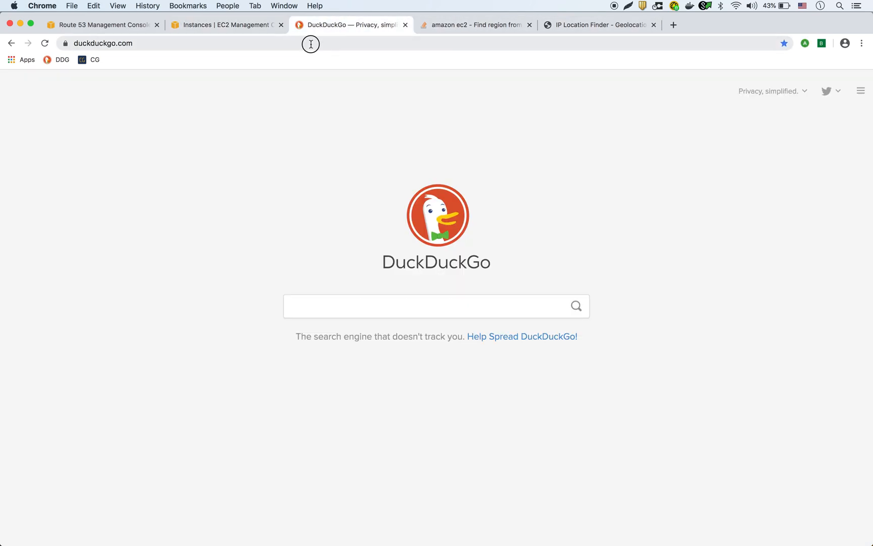
text(54.90.178.108)
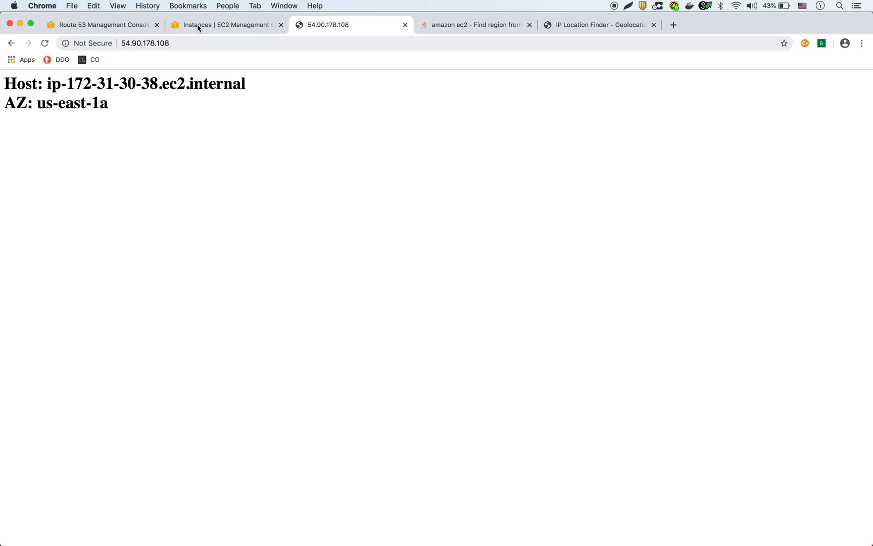
Step: Back in EC2, switch the selection from test-route53-1a to test-route53-1d
click(199, 25)
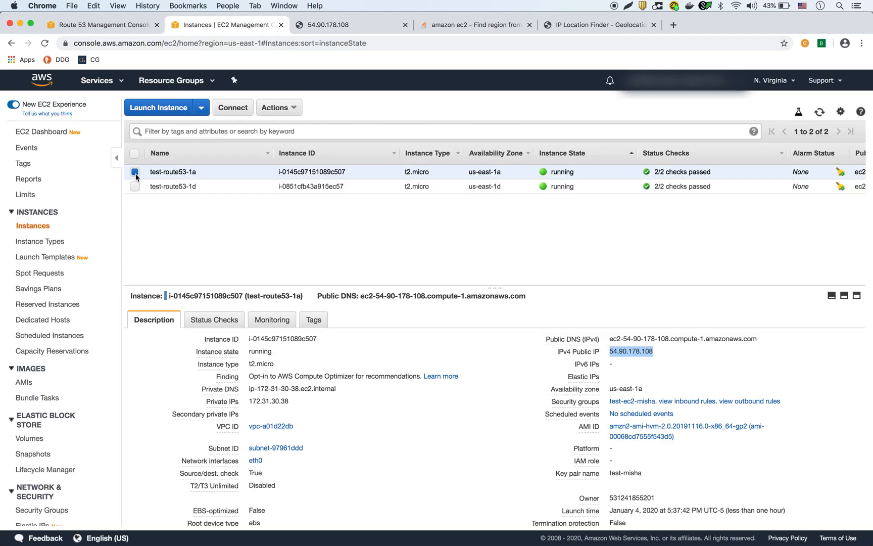
click(135, 186)
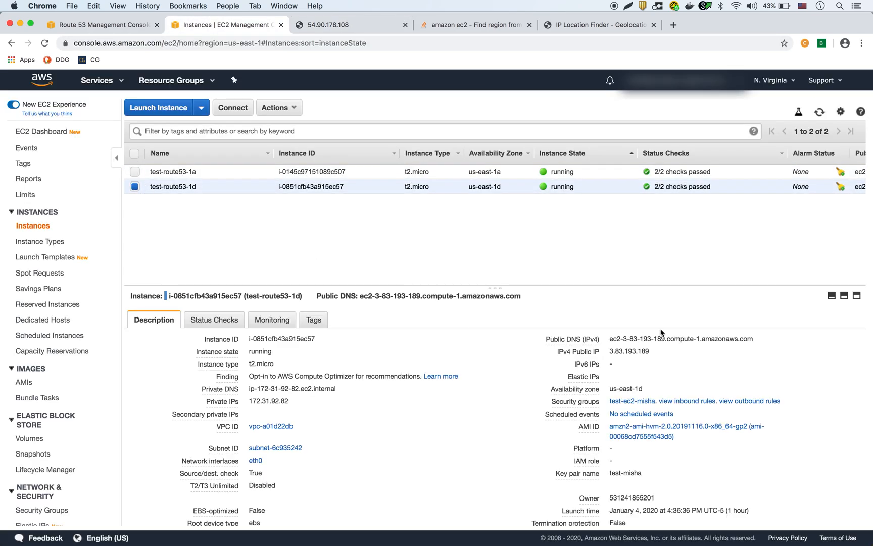
click(658, 352)
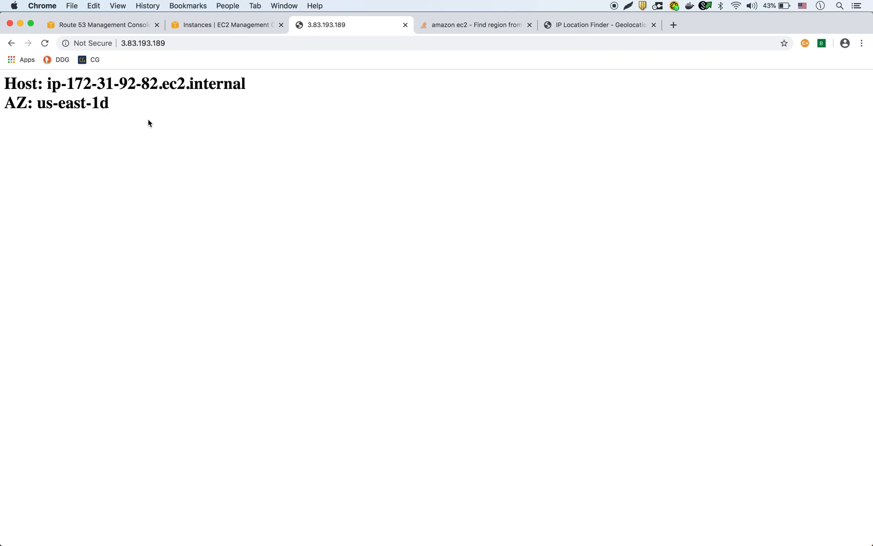
mouse_move(182, 56)
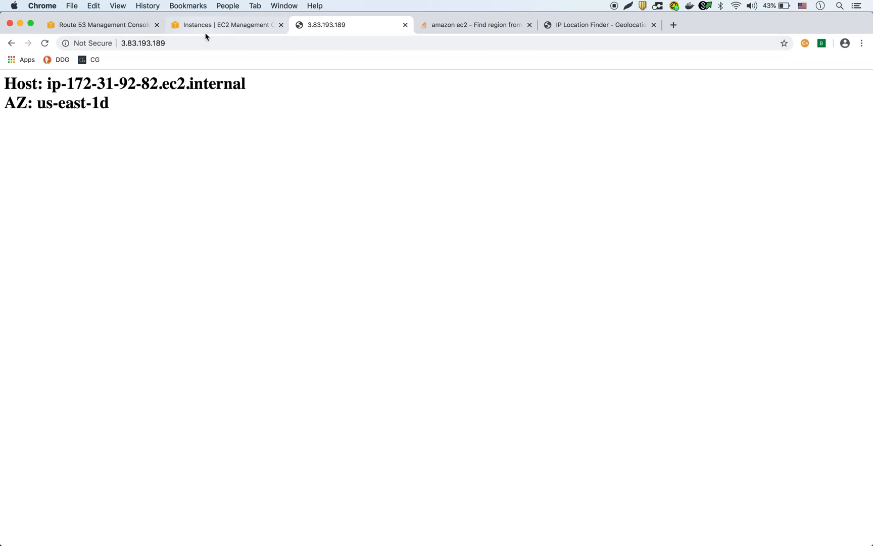
Step: Reselect test-route53-1a, copy its public IP 54.90.178.108, and return to Route 53
click(227, 24)
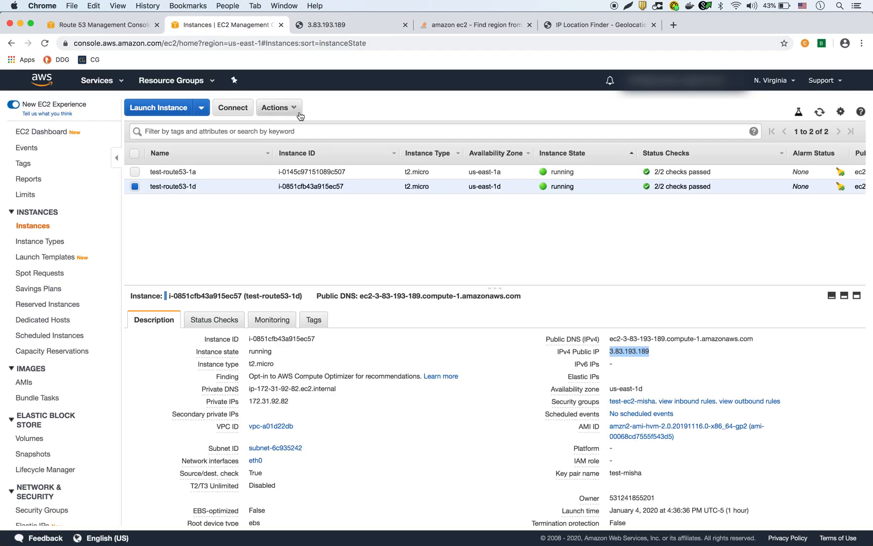
click(135, 186)
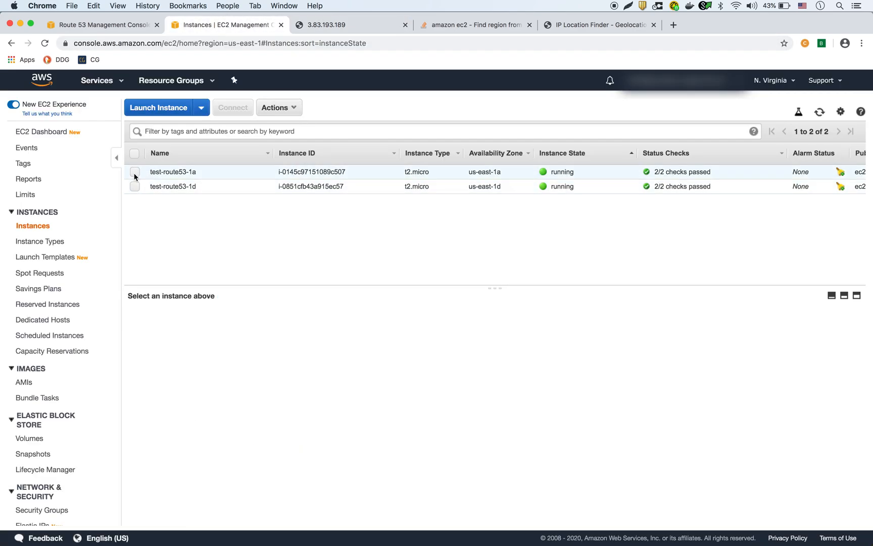
click(135, 172)
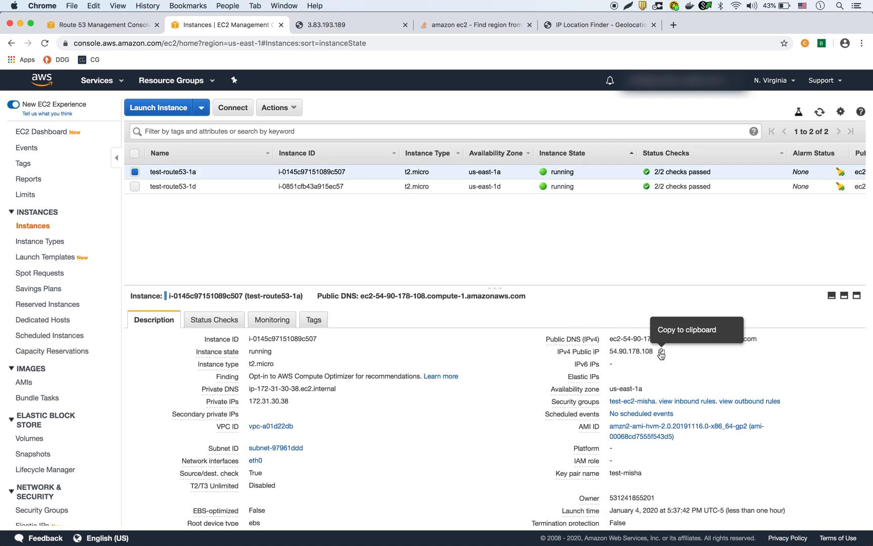
click(661, 353)
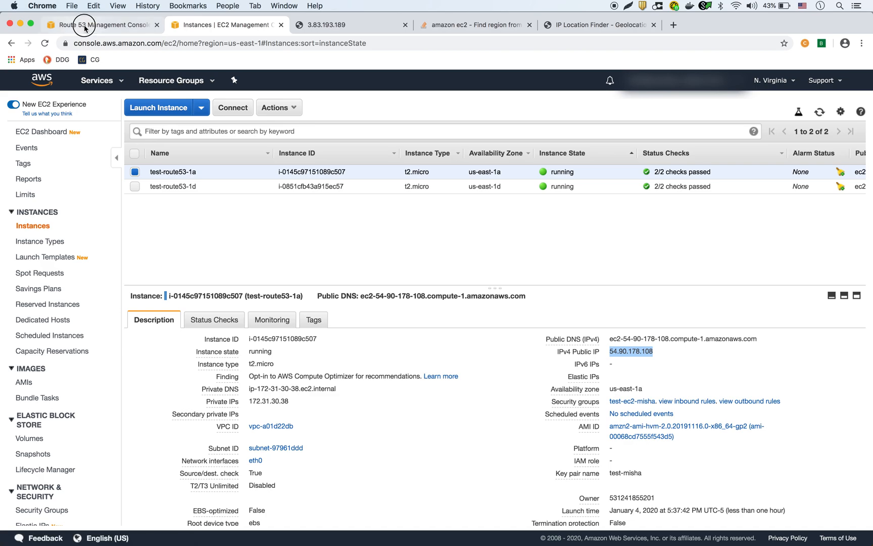
click(85, 25)
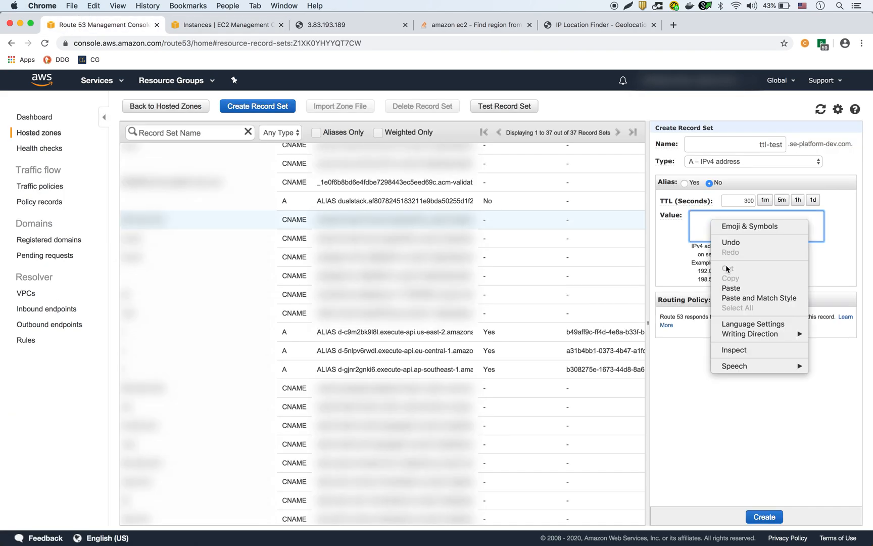
Step: Set ttl-test's value to 54.90.178.108 and TTL to 30, then create it
click(731, 288)
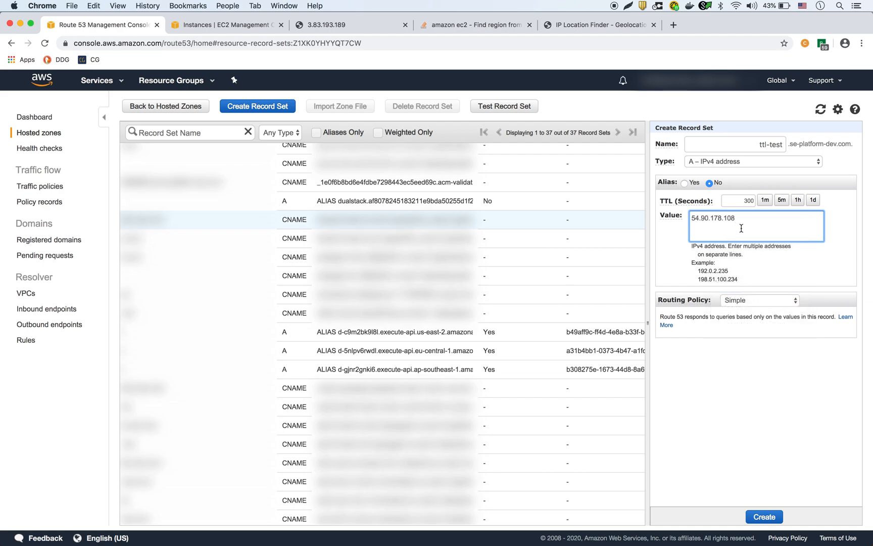
click(739, 201)
text(30)
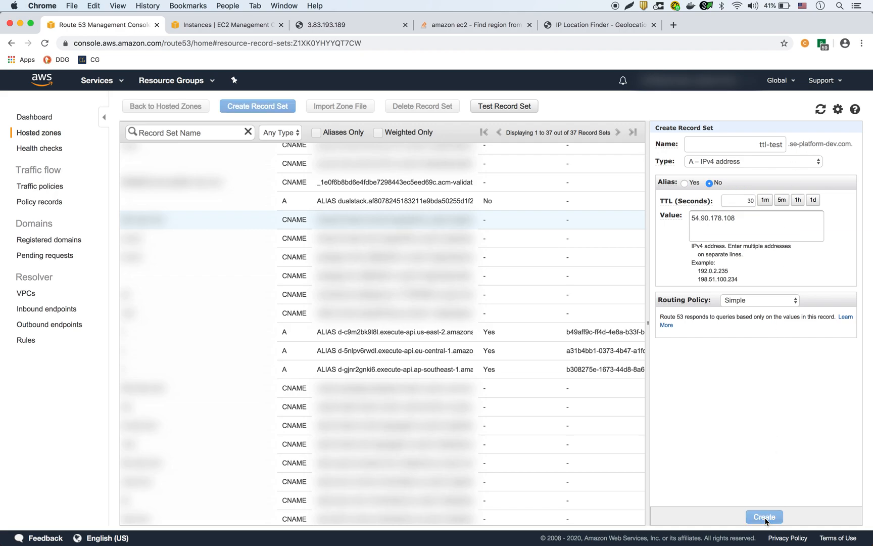
click(764, 517)
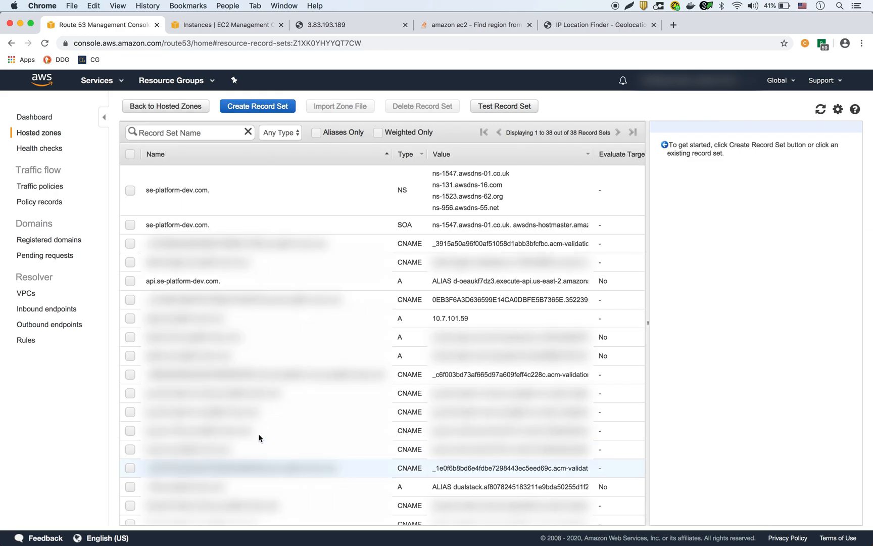
Step: Scroll to ttl-test and open its edit form showing 54.90.178.108, TTL 30
scroll(down, 3)
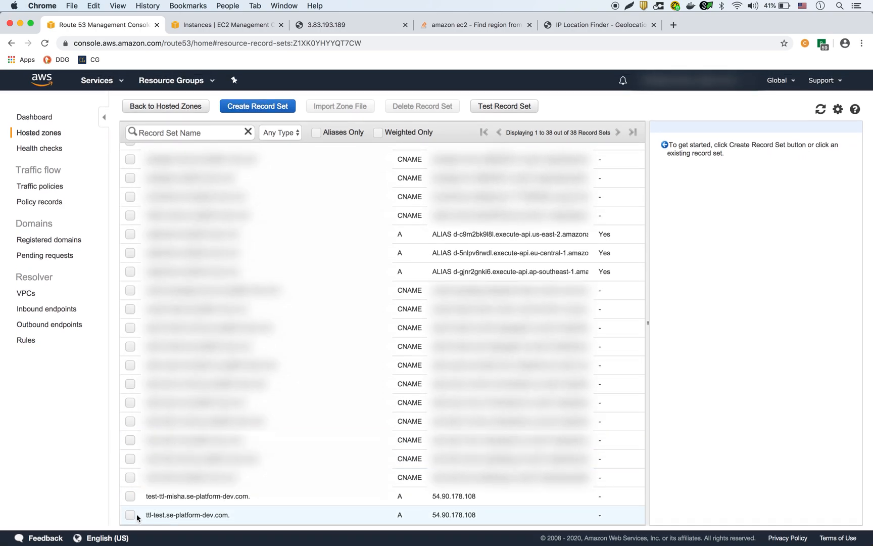
click(129, 515)
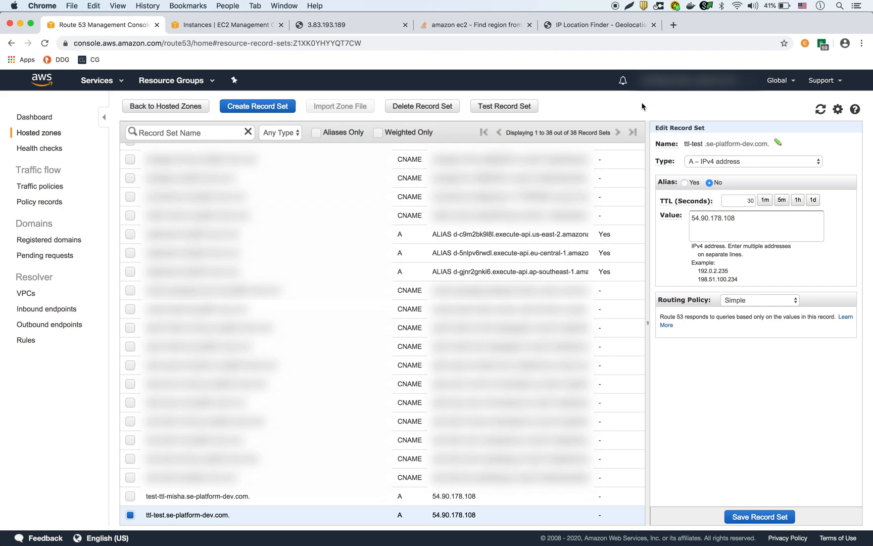
mouse_move(517, 108)
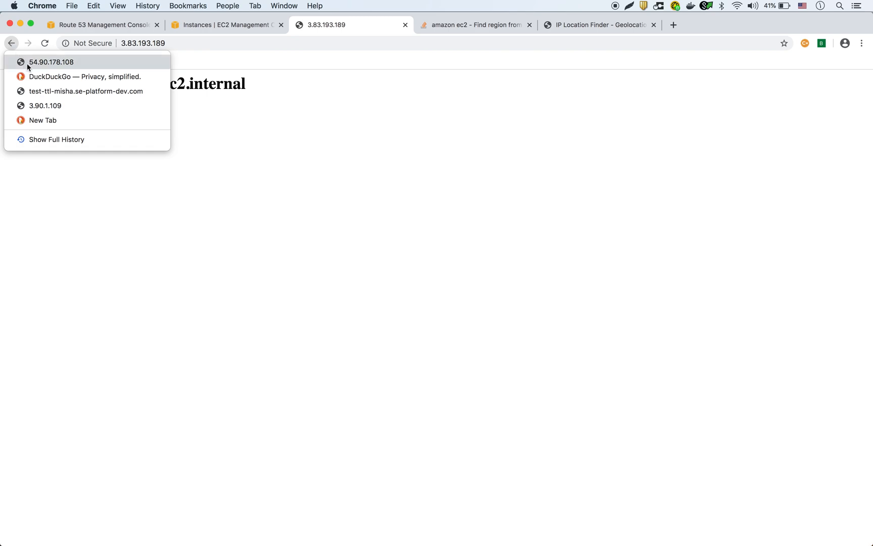
Step: Try test-ttl.se-platform-dev.com in Chrome, then check the record's exact name in Route 53
click(86, 91)
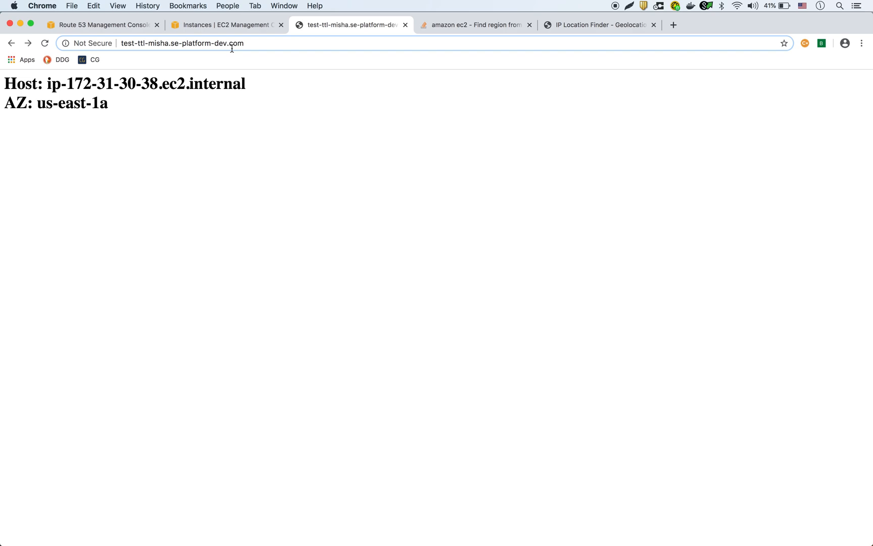
text(test-ttl.se-platform-dev.com)
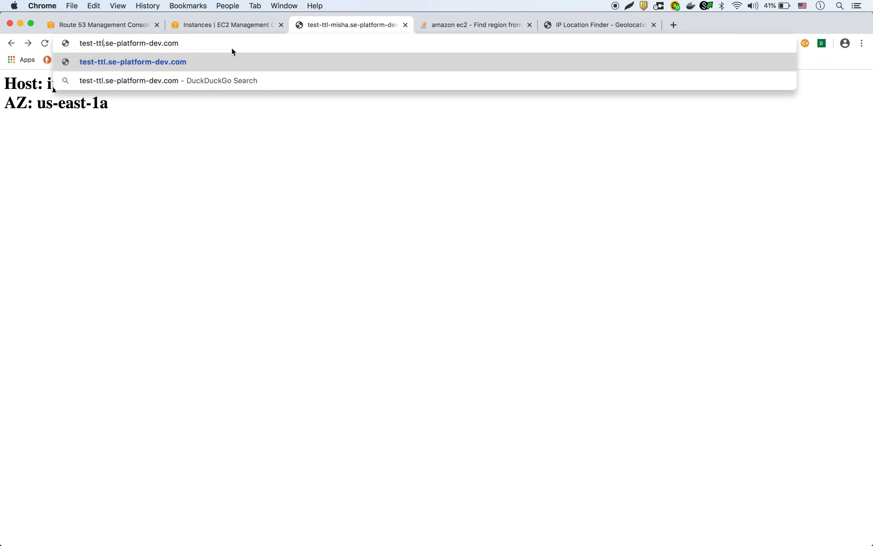
key(Enter)
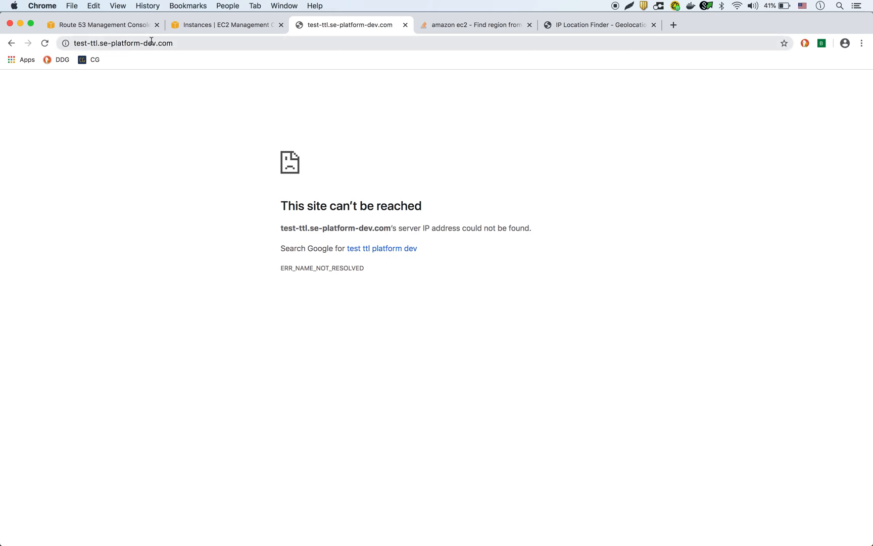
click(101, 25)
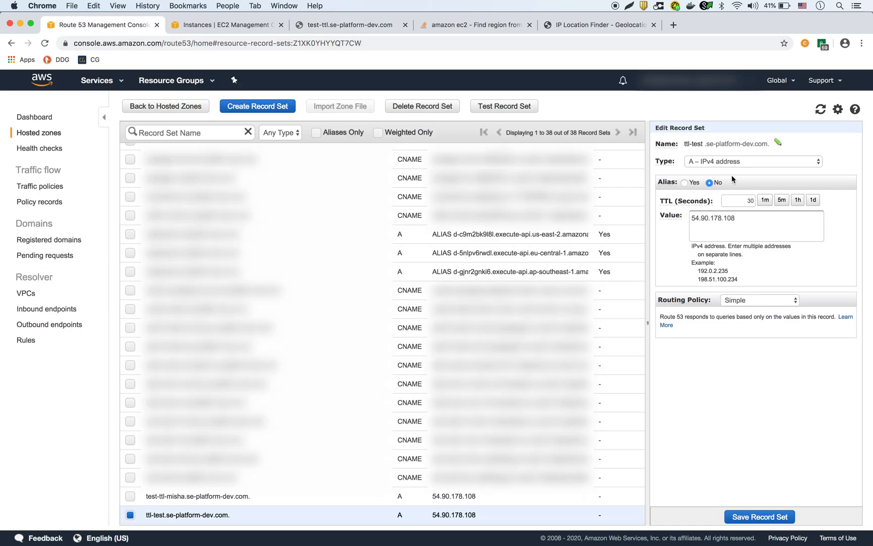
mouse_move(665, 144)
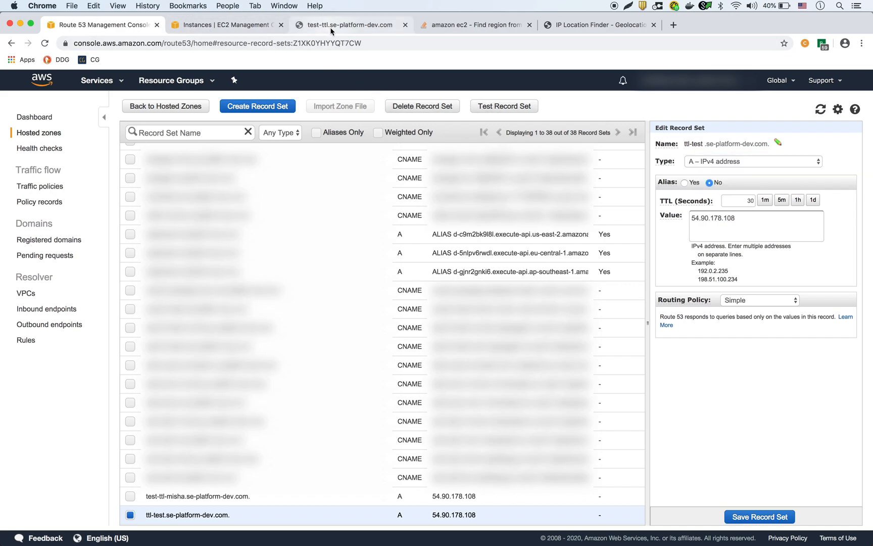
mouse_move(331, 30)
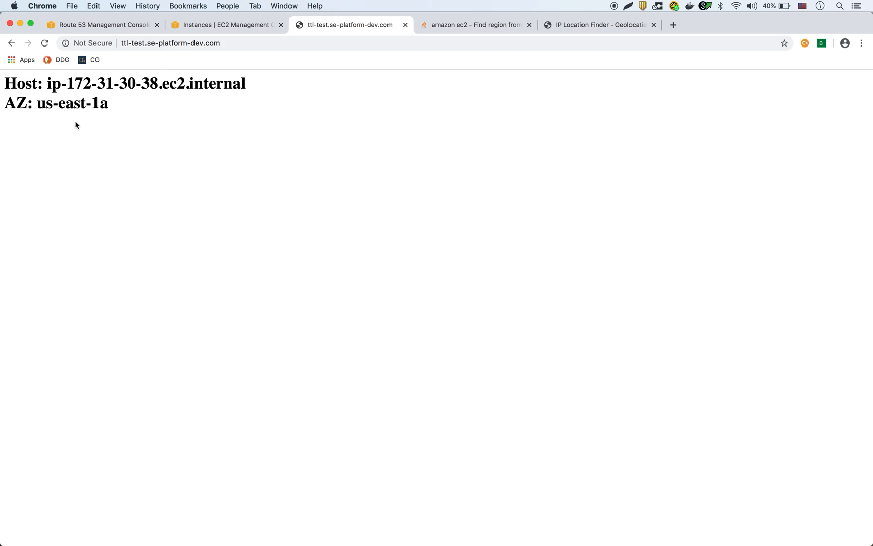
mouse_move(277, 199)
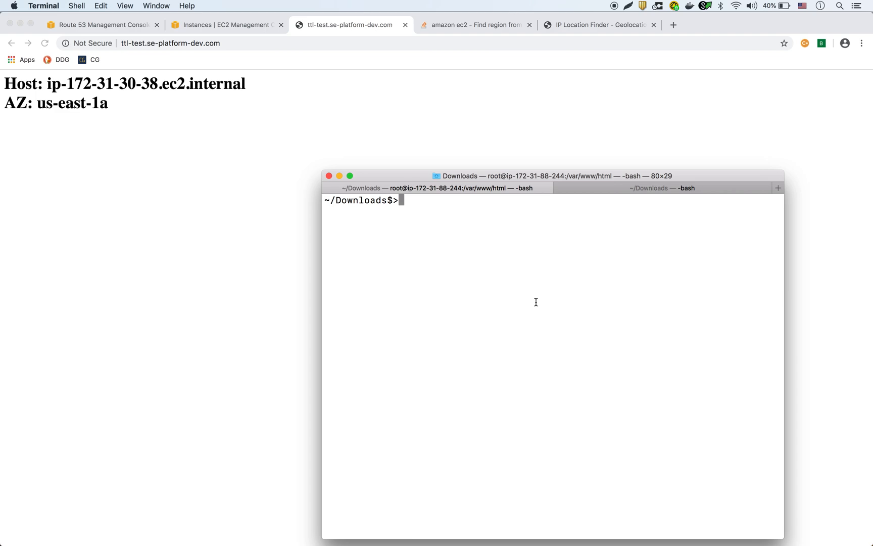
Step: Run nslookup on ttl-test.se-platform-dev.com and compare with test-route53-1a's IP 54.90.178.108
text(nslookup test-ttl-misha.se-platform-dev.com)
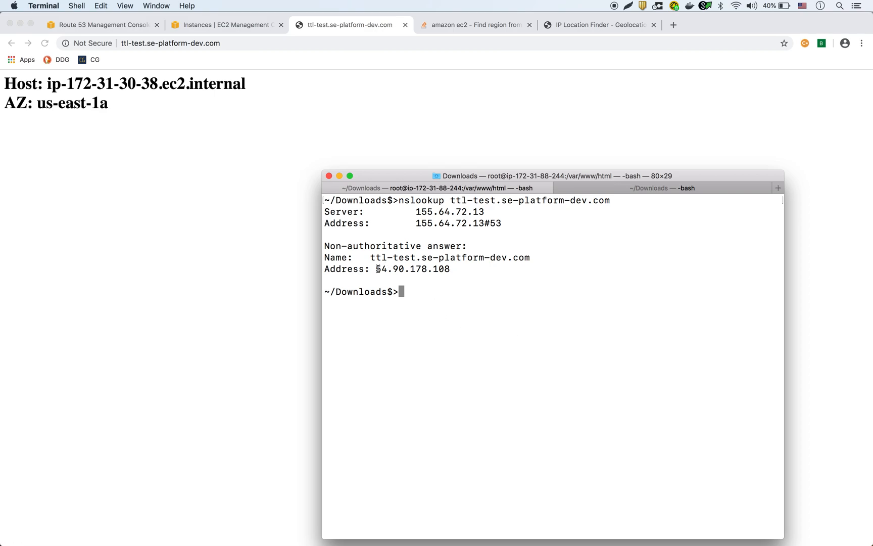
click(206, 25)
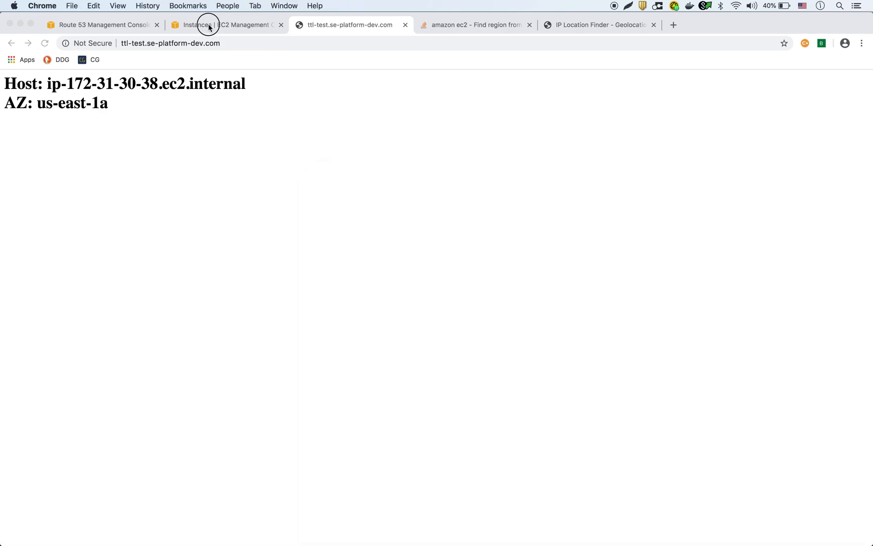
click(209, 24)
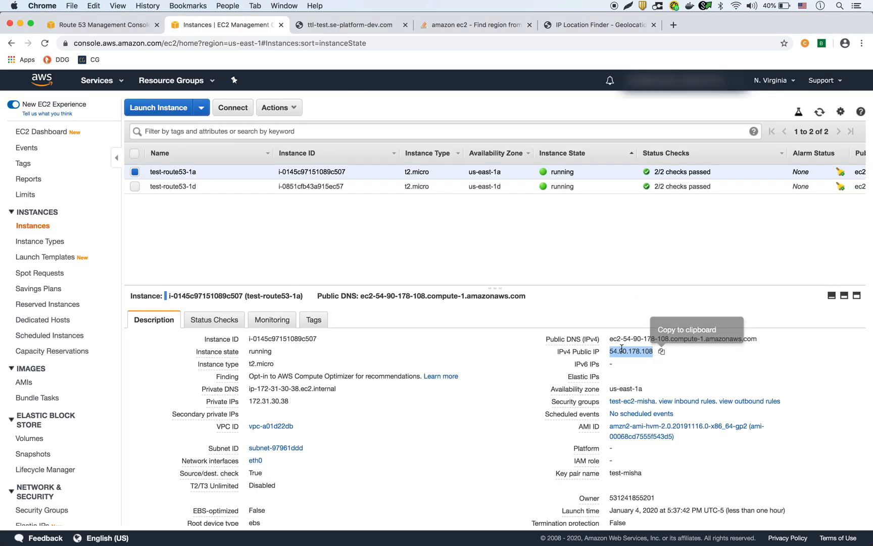
mouse_move(396, 55)
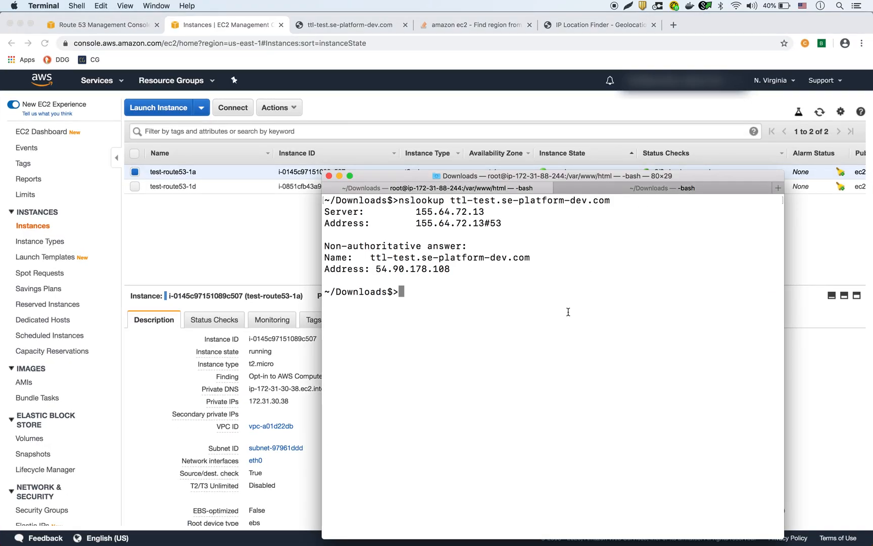
text(nslookup ttl-test.se-platform-dev.com)
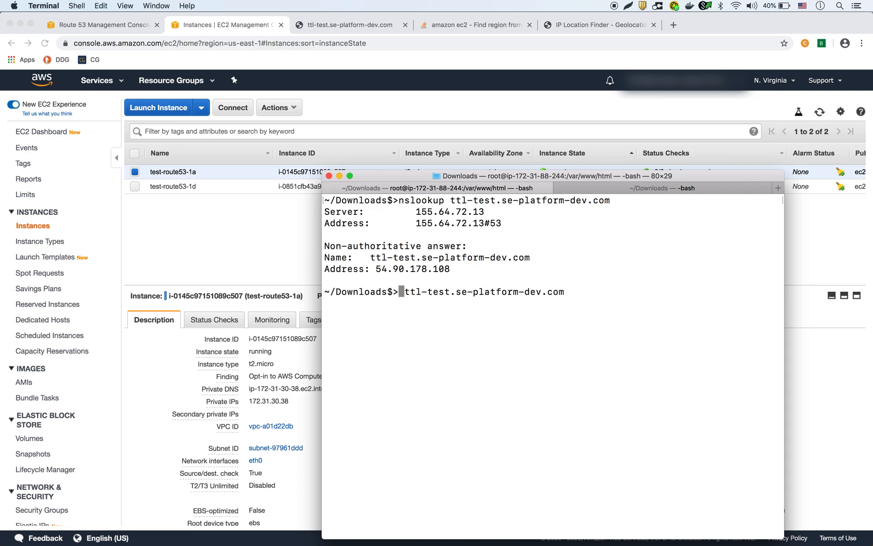
Step: Run dig on ttl-test.se-platform-dev.com and highlight the 30-second TTL in the answer
text(dig ttl-test.se-platform-dev.com)
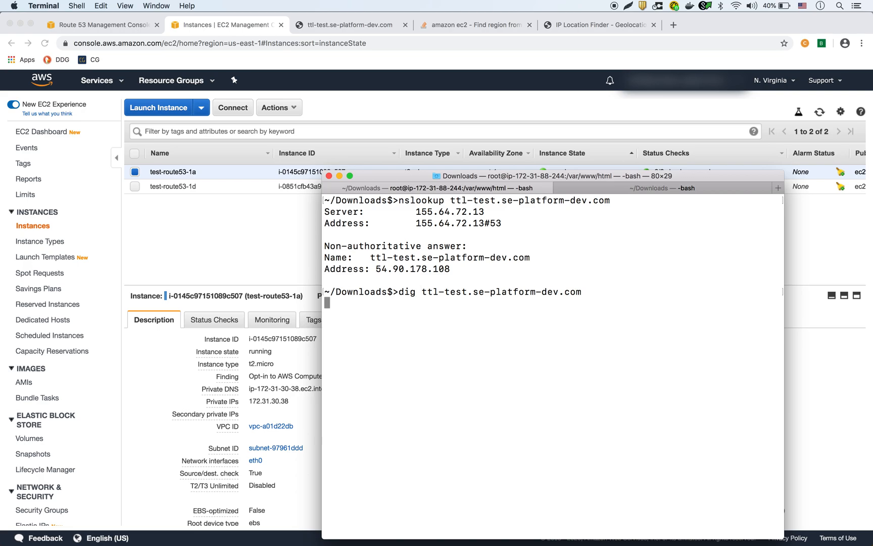
key(Return)
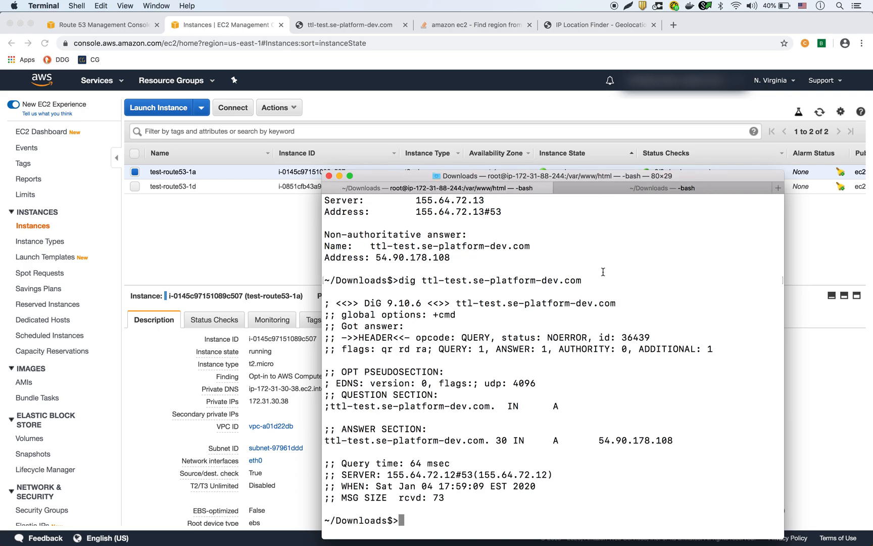
mouse_move(526, 373)
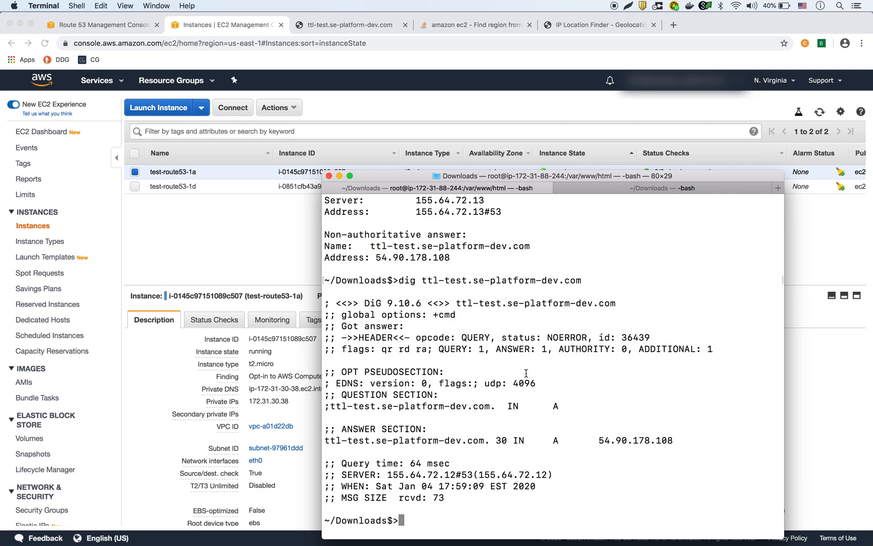
double_click(503, 441)
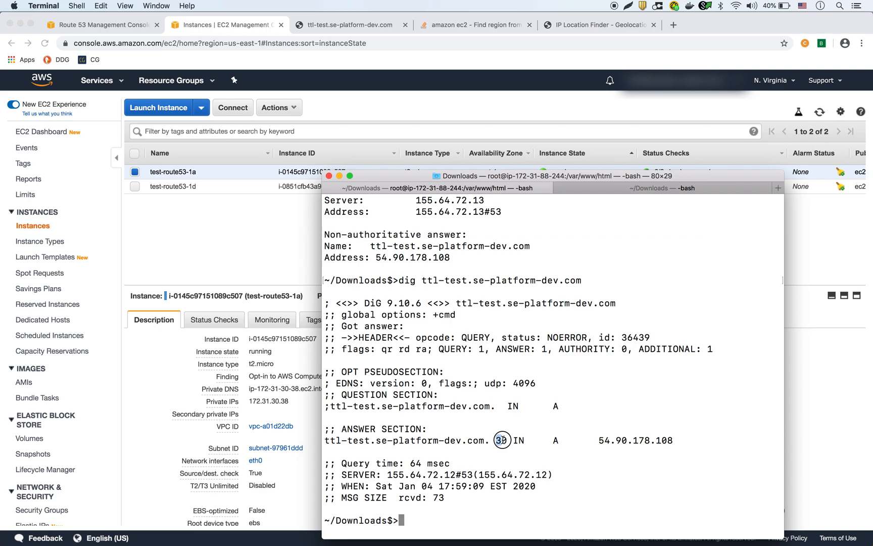
double_click(502, 441)
text(dig ttl-test.se-platform-dev.com)
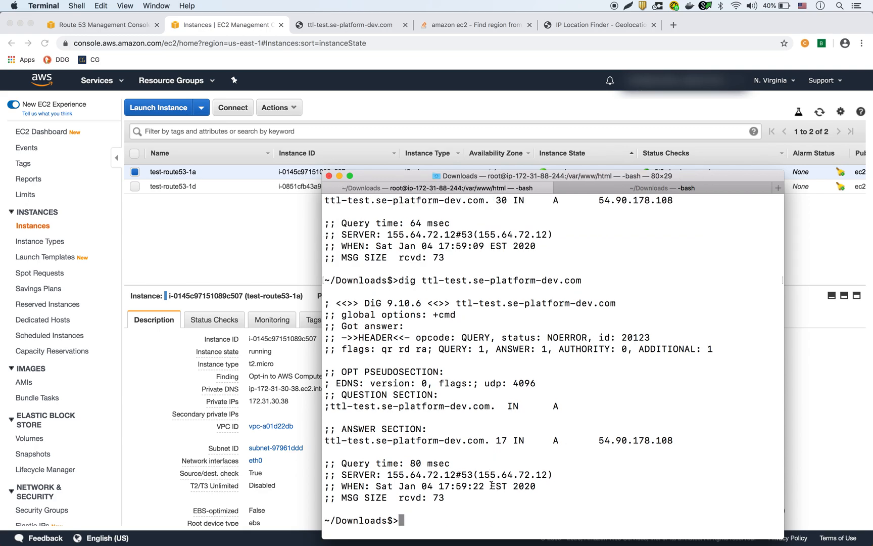
double_click(501, 440)
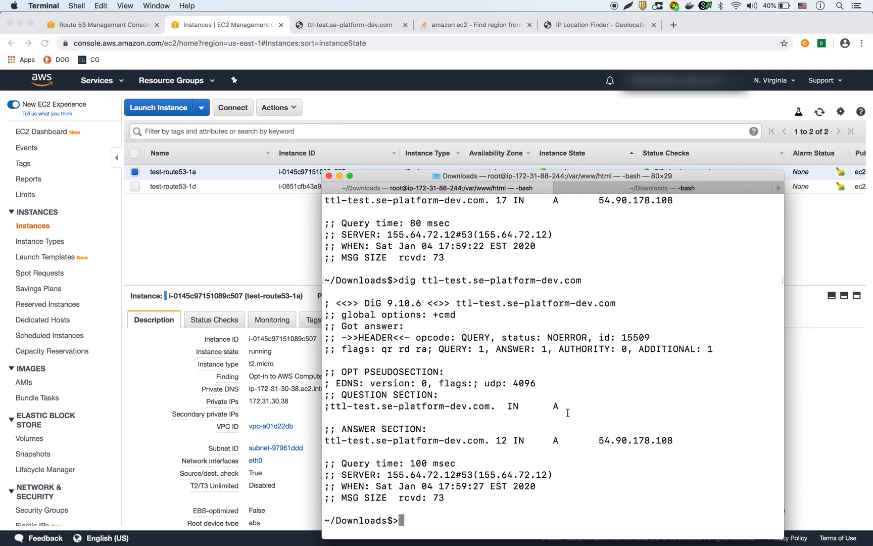
double_click(502, 441)
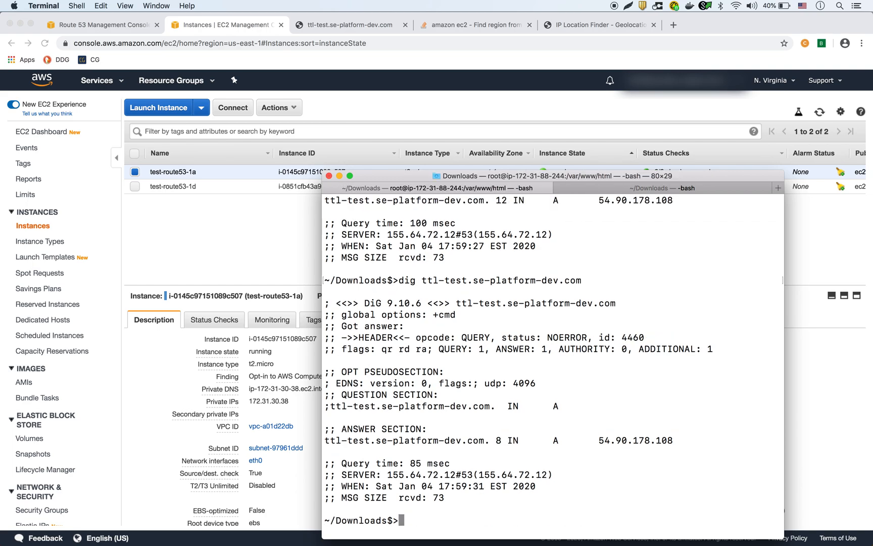
mouse_move(505, 442)
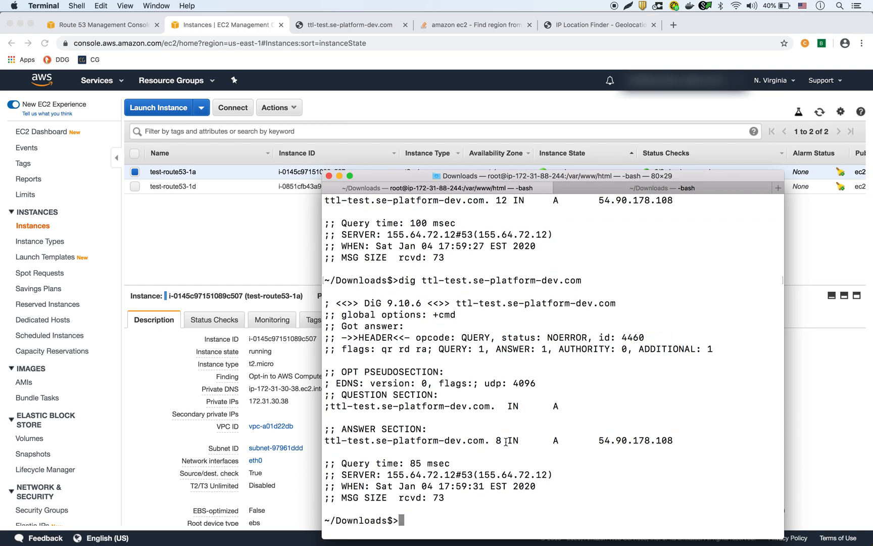
Step: Re-run the dig query repeatedly, watching the cached TTL count down
text(dig ttl-test.se-platform-dev.com)
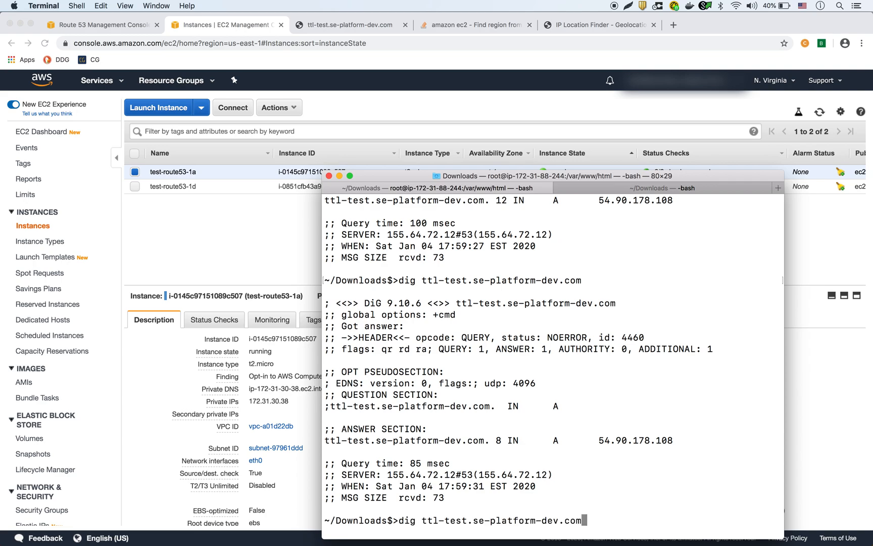
key(Enter)
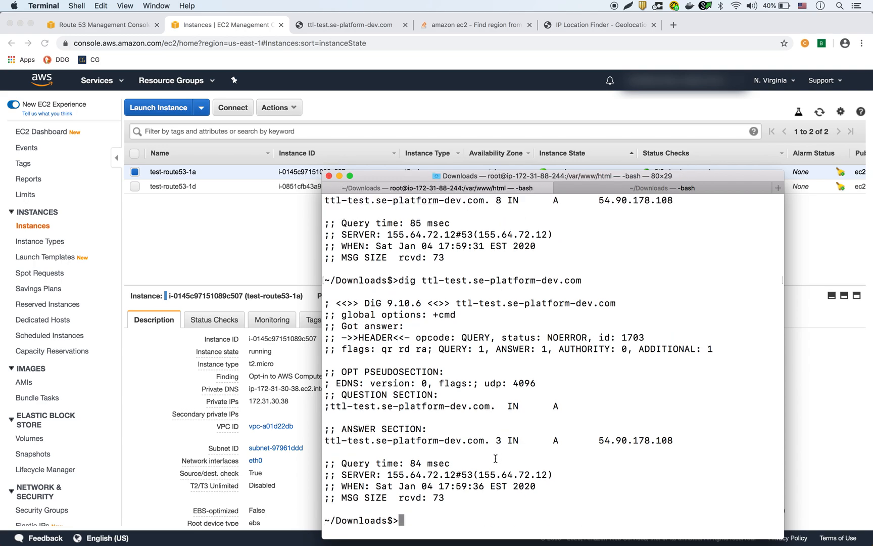
key(Return)
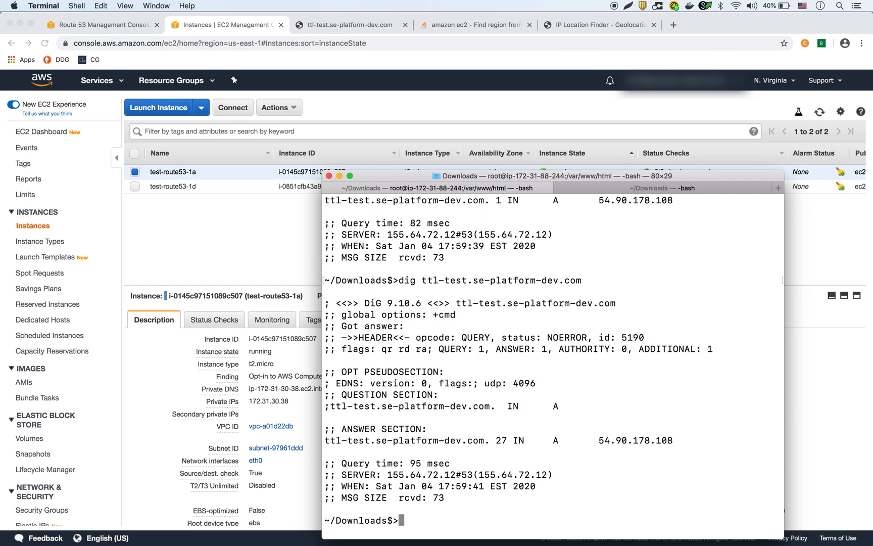
double_click(503, 441)
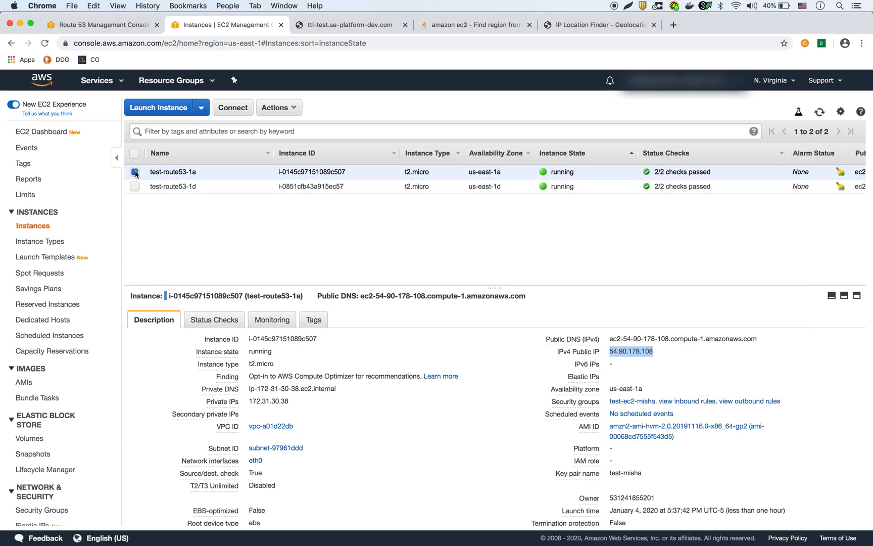
Step: Select test-route53-1d, copy its public IP 3.83.193.189, and return to Route 53
click(134, 173)
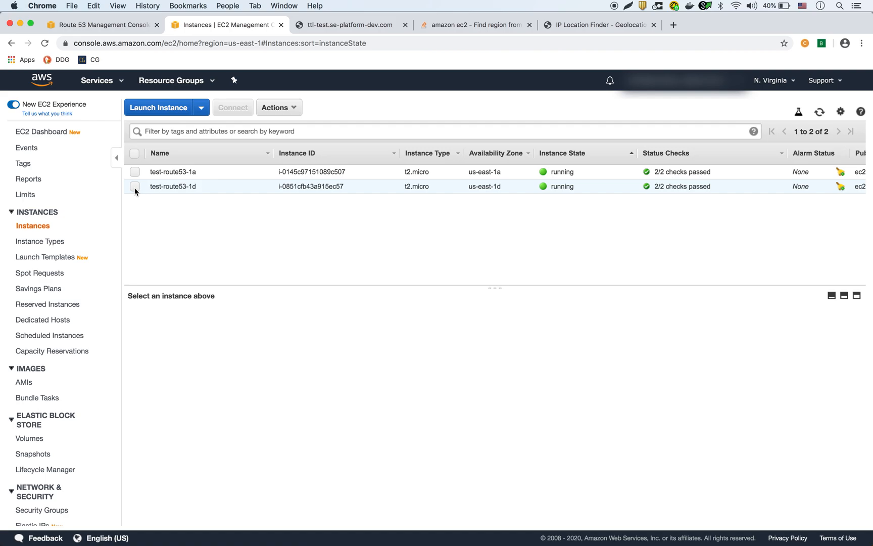
click(135, 186)
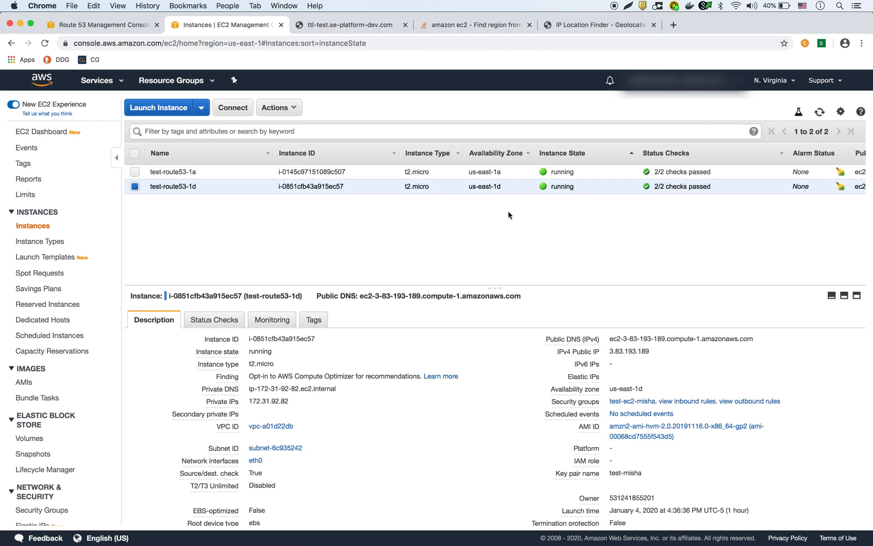
mouse_move(659, 353)
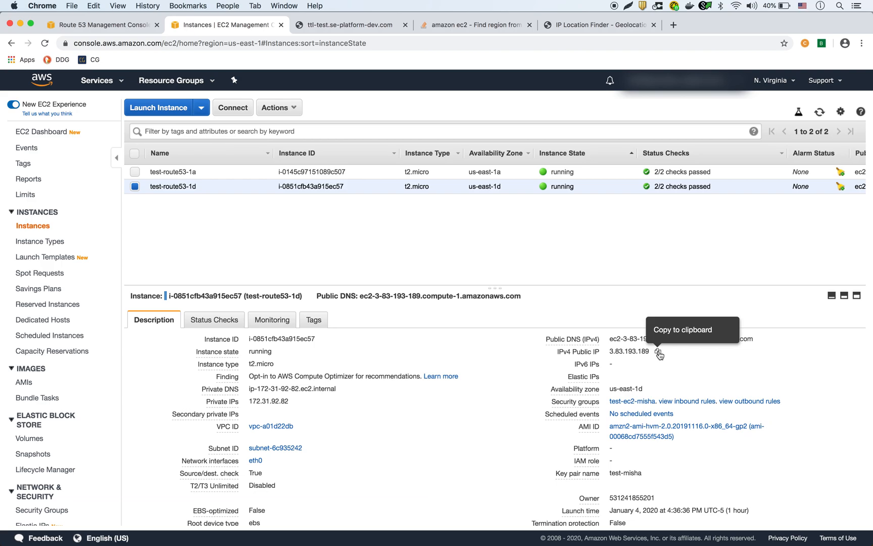
click(658, 352)
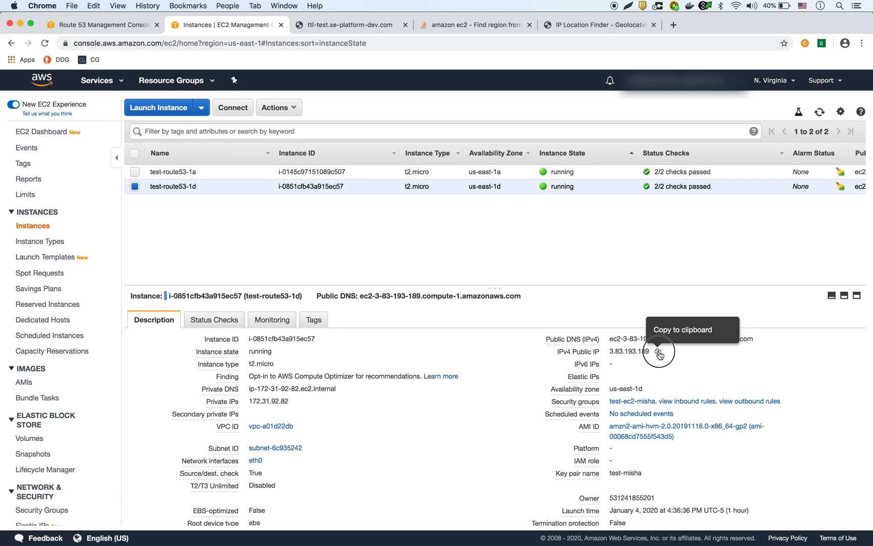
click(657, 351)
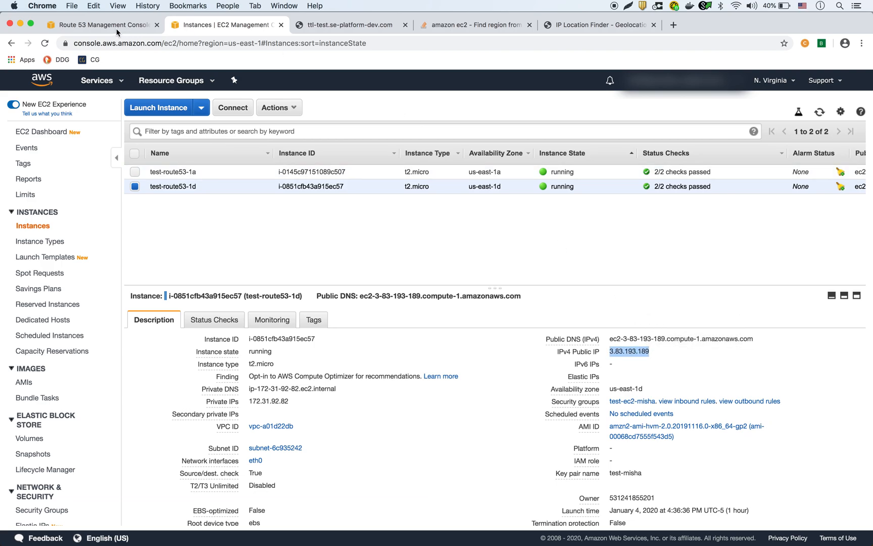
click(101, 24)
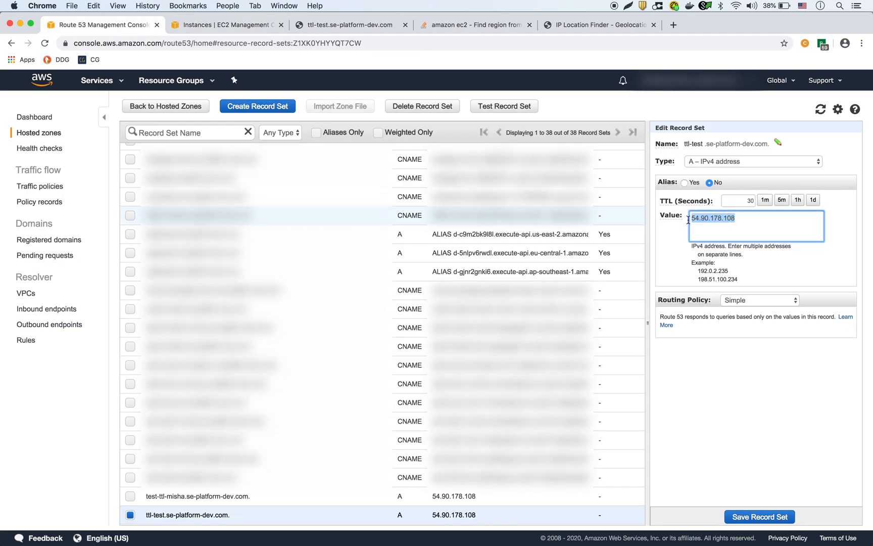
Step: Set the ttl-test A record value to 3.83.193.189, save, and confirm the stored value
text(3.83.193.189)
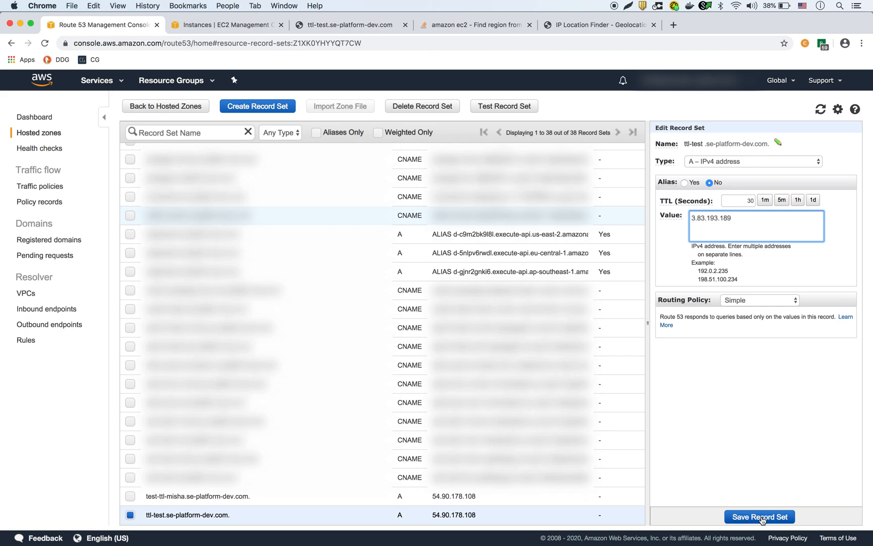
click(759, 516)
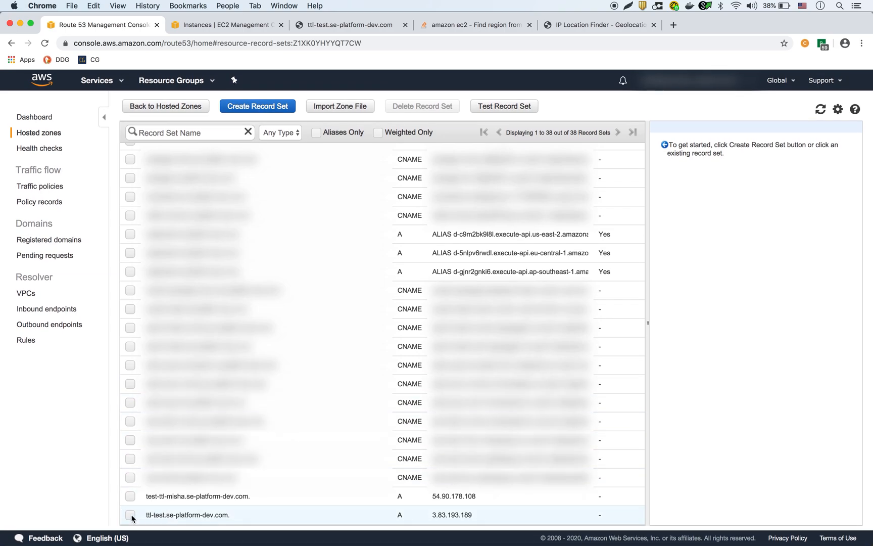
click(186, 515)
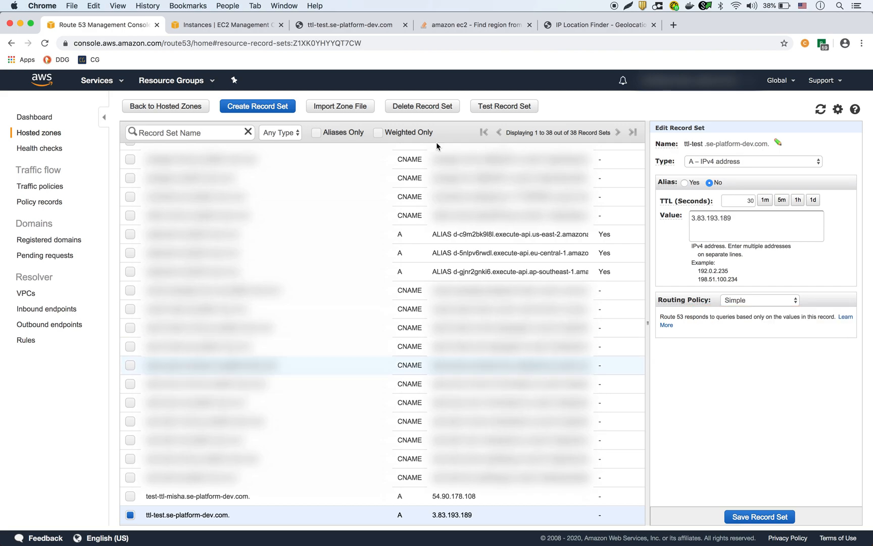
click(346, 25)
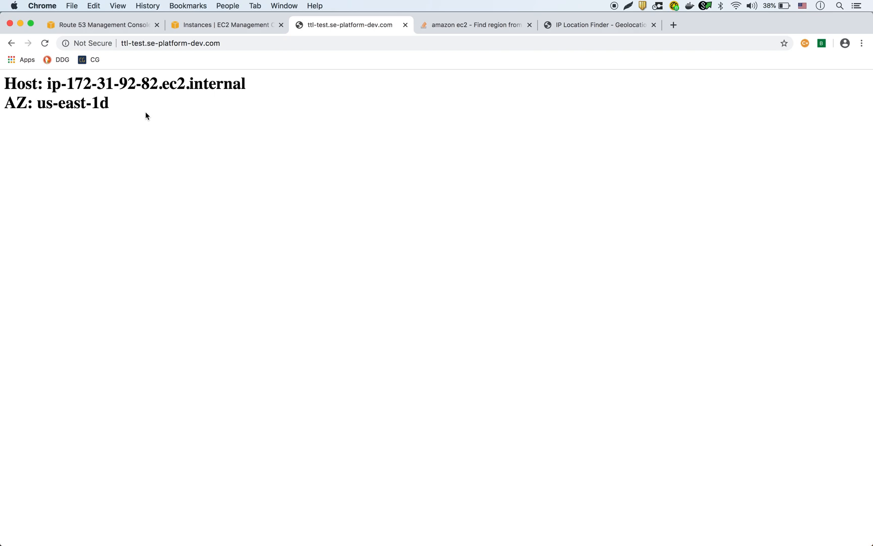
mouse_move(277, 150)
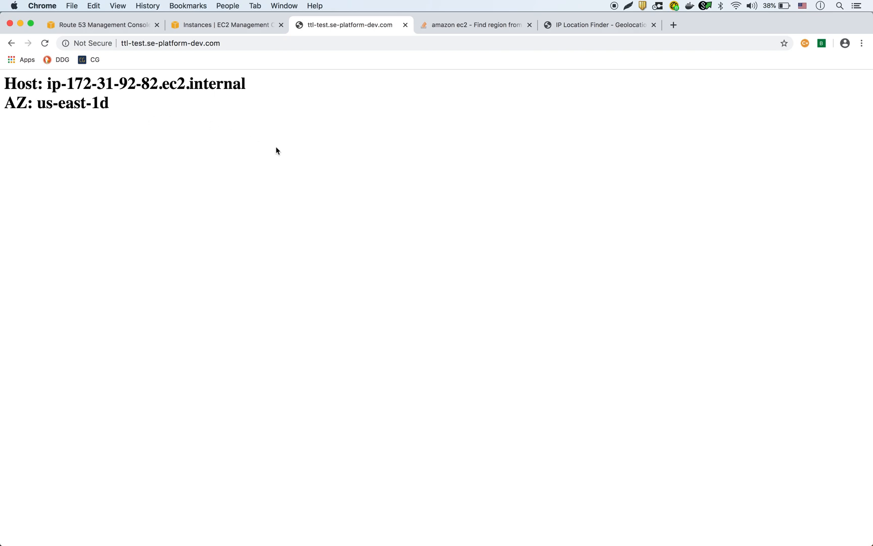
mouse_move(173, 63)
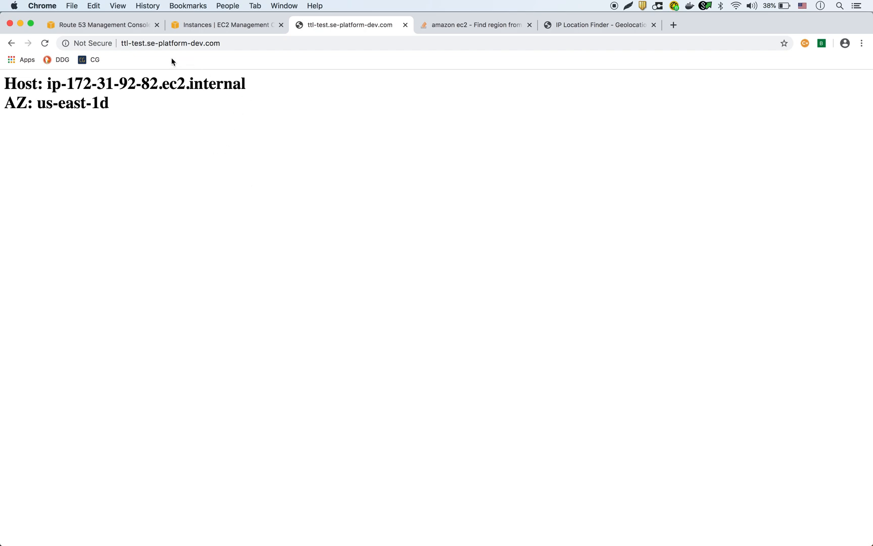
Step: Copy test-route53-1a's public IP 54.90.178.108 from the EC2 Instances list
click(225, 24)
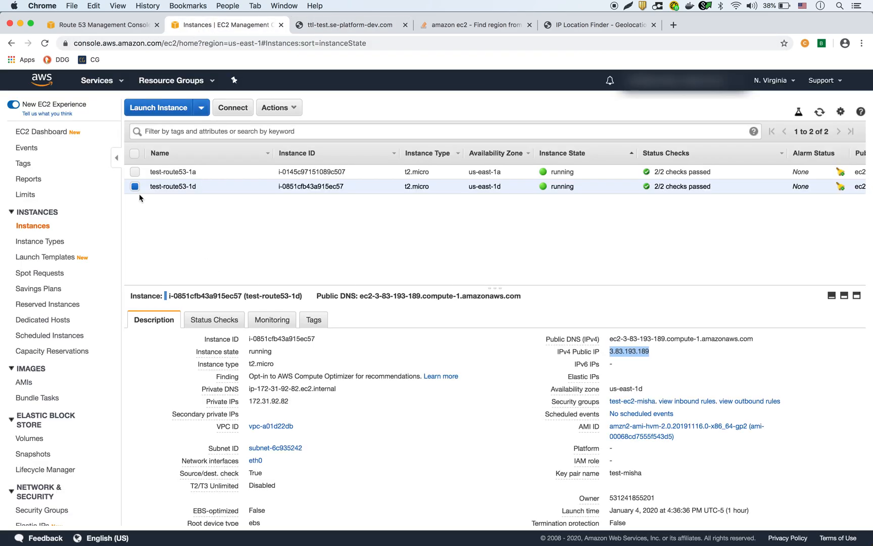
click(173, 171)
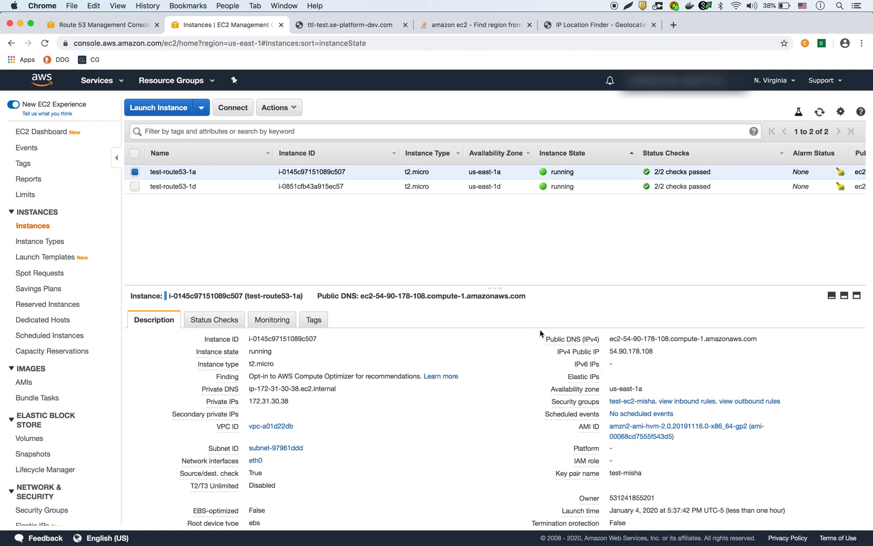
click(662, 352)
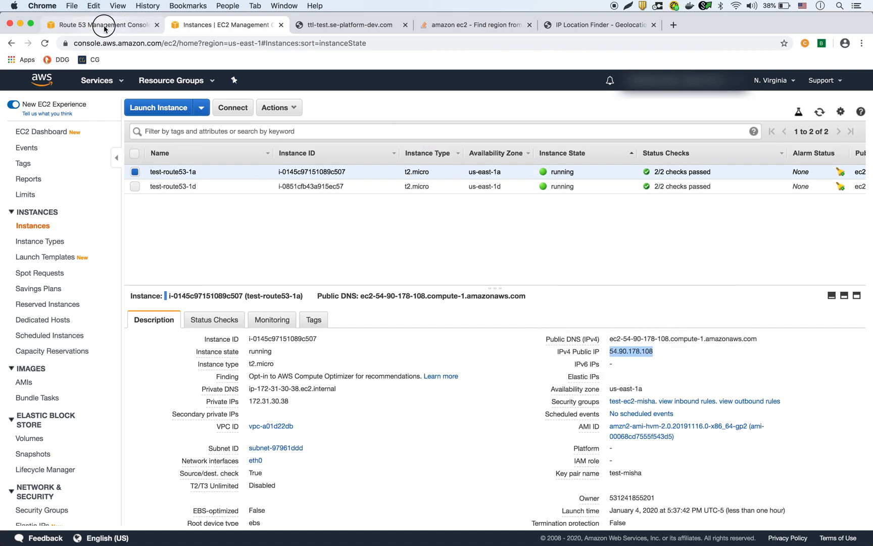
Step: Save the ttl-test record with its value reverted to 54.90.178.108
click(104, 26)
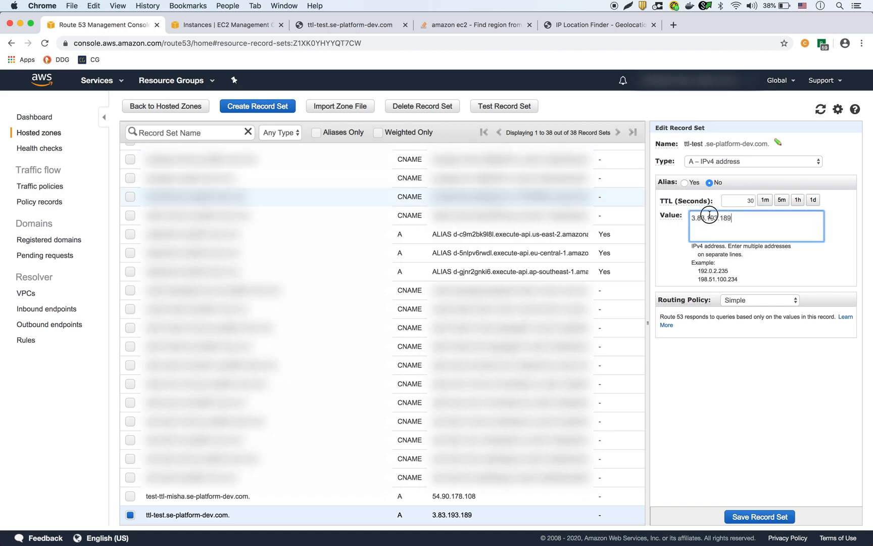
text(54.90.178.108)
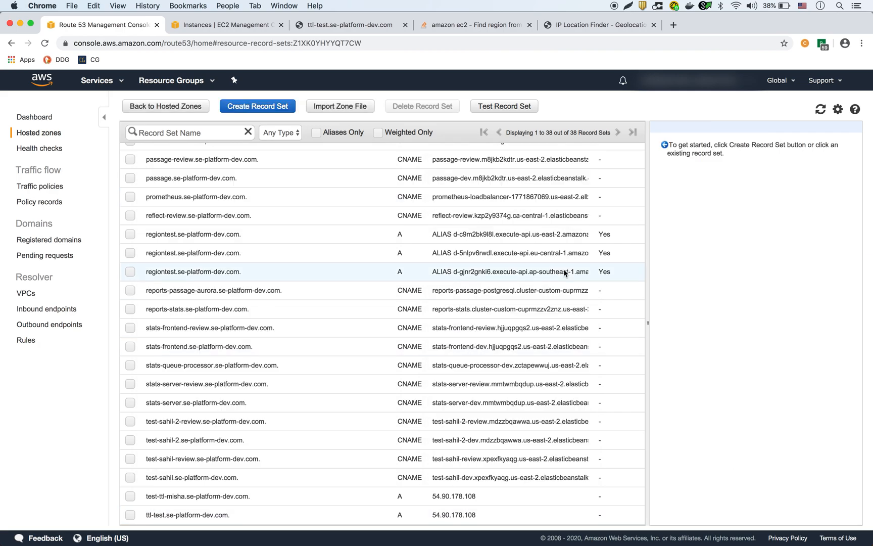
click(348, 24)
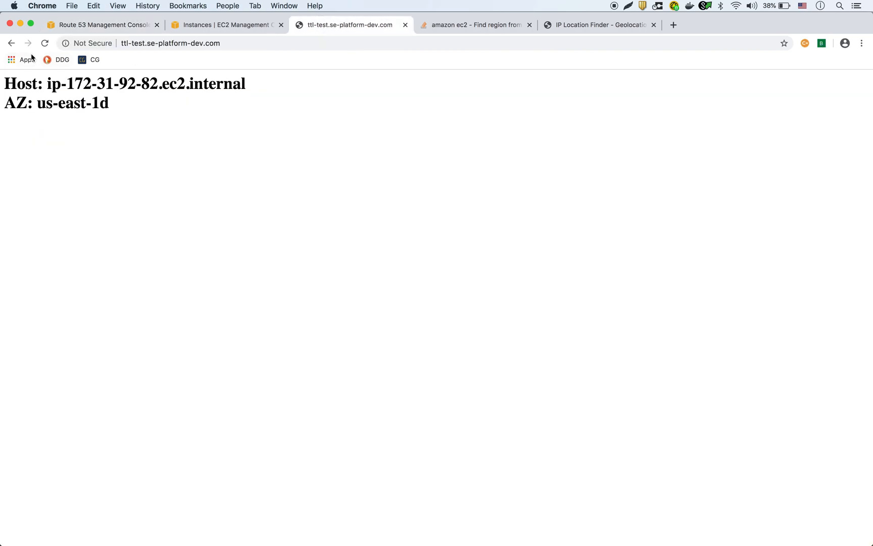
Step: Reload the ttl-test page and see it still served by the us-east-1d host
click(33, 56)
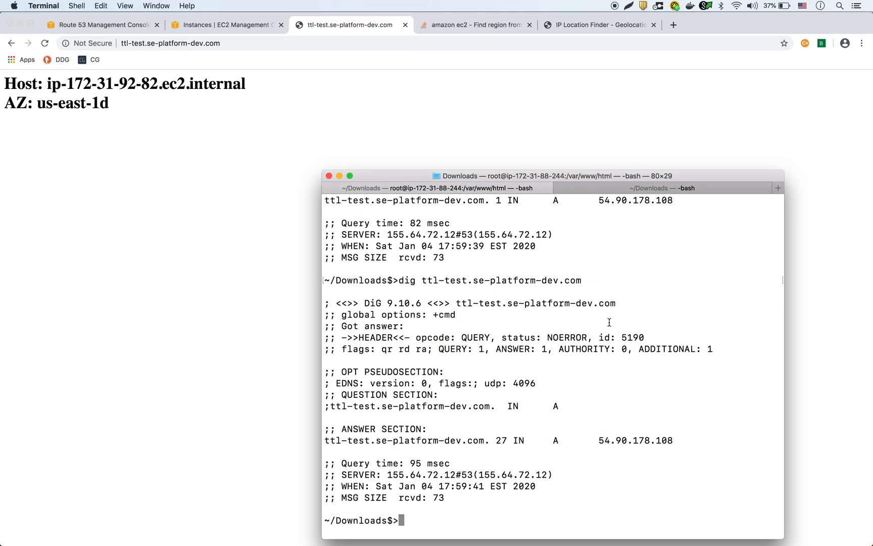
Step: Run dig ttl-test.se-platform-dev.com, getting 54.90.178.108 with 27 seconds TTL
text(dig ttl-test.se-platform-dev.com)
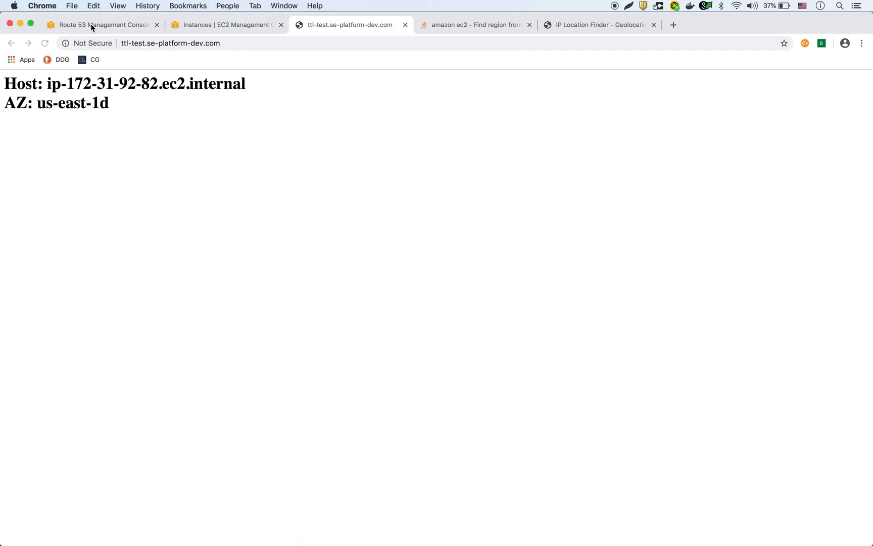
Step: Reload the ttl-test page until host ip-172-31-30-38 in us-east-1a appears
click(225, 24)
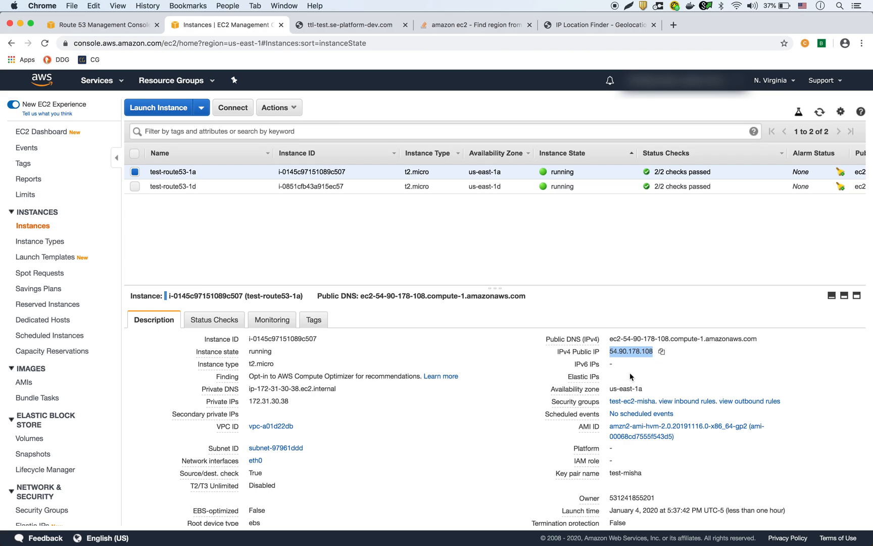
mouse_move(644, 358)
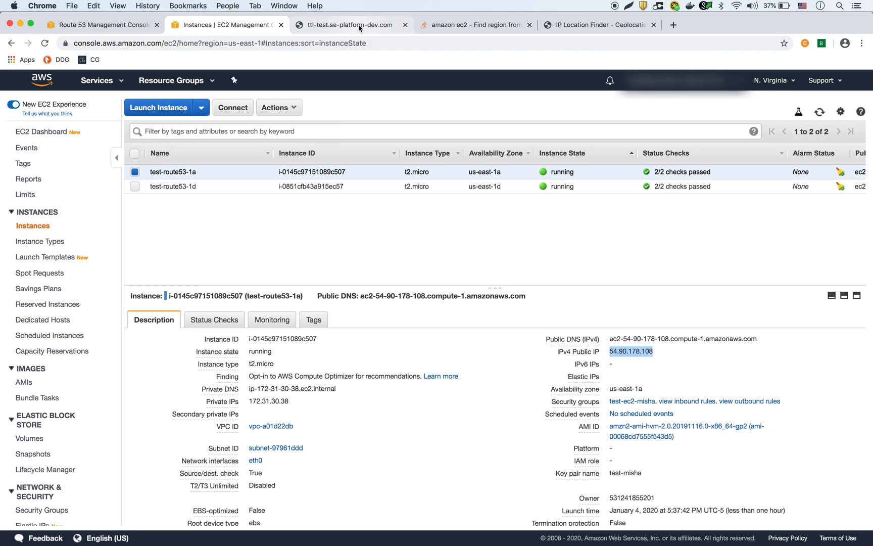
mouse_move(360, 26)
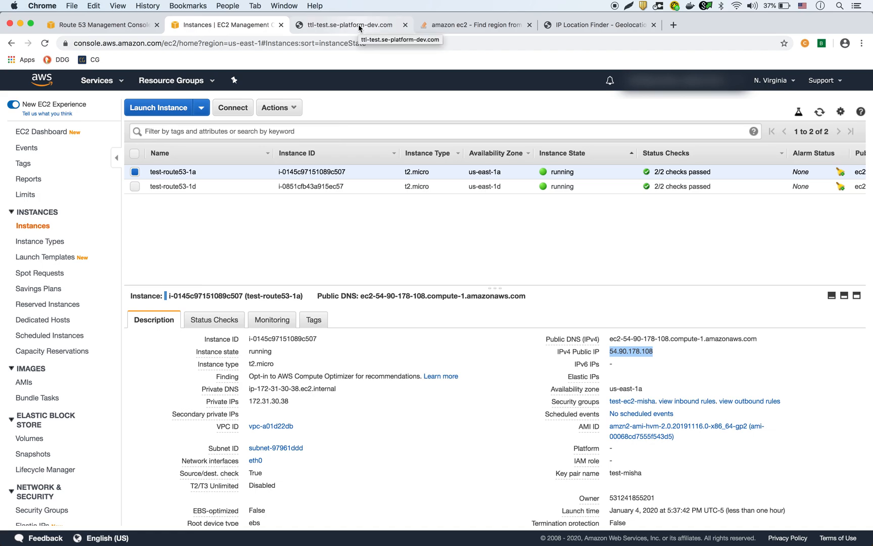
click(343, 24)
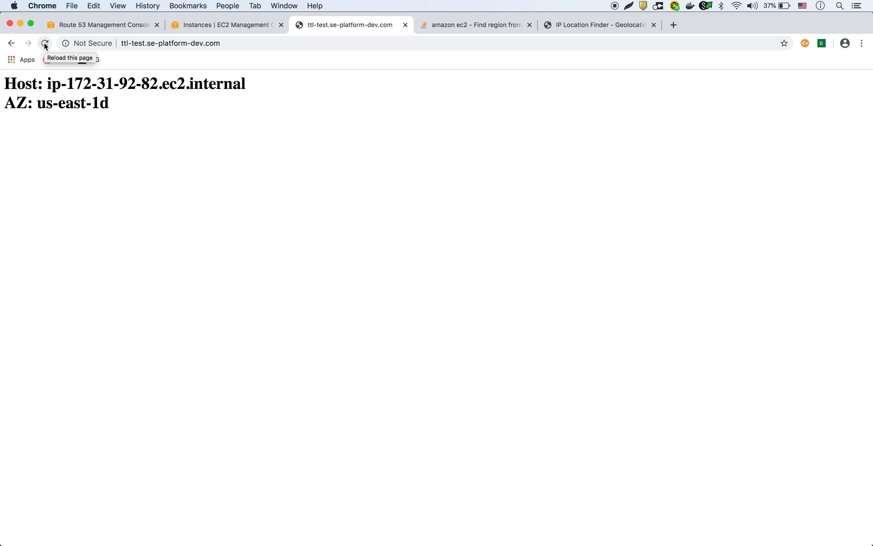
click(47, 50)
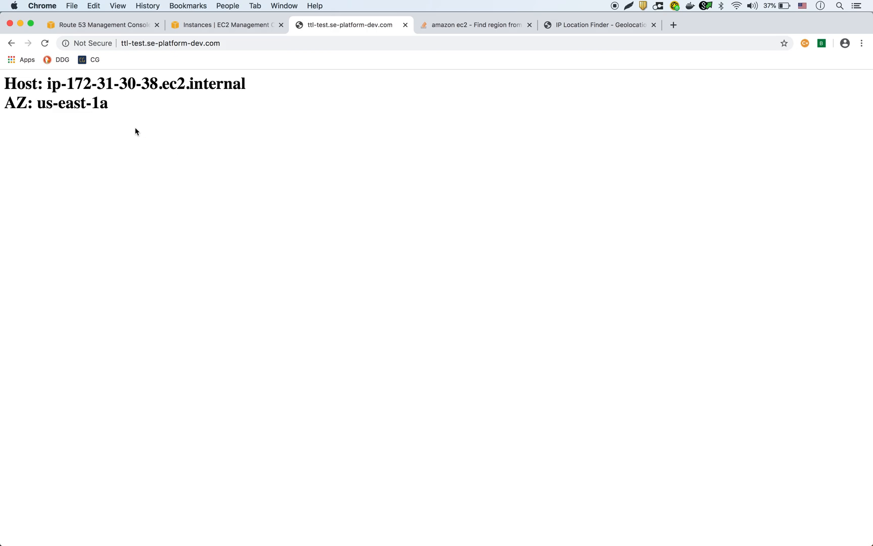
mouse_move(210, 197)
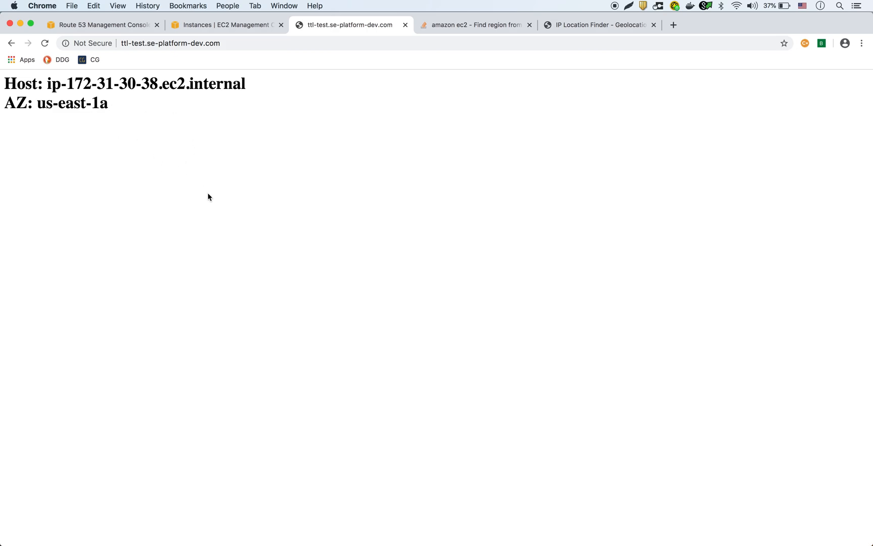